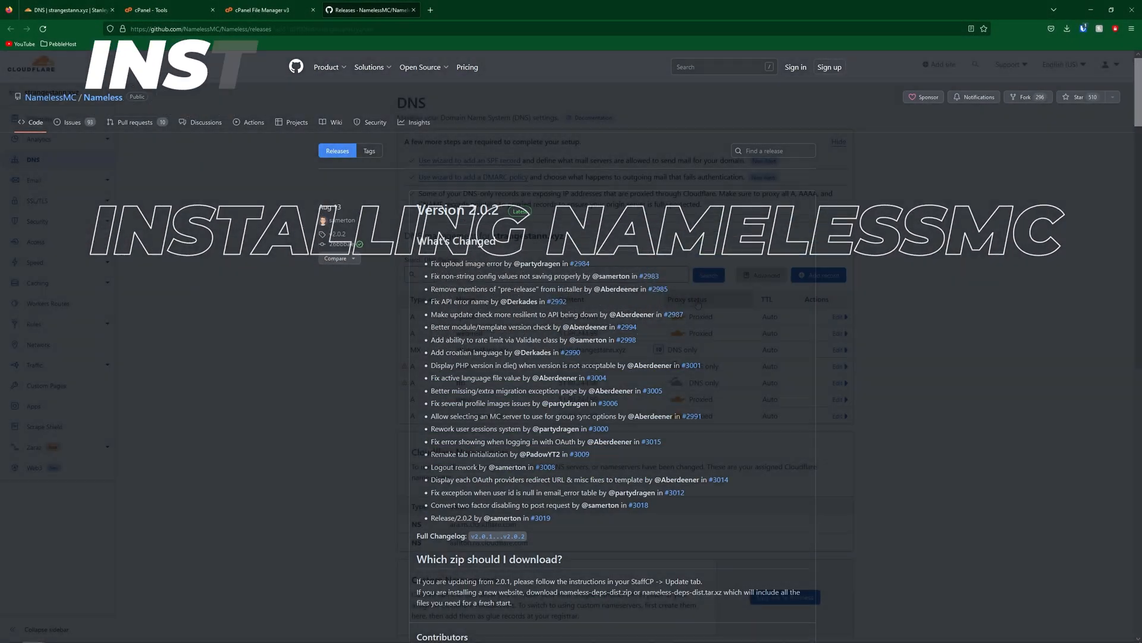
- Download nameless-deps-dist.zip from the NamelessMC 2.0.2 release assets on GitHub
{"action": "left_click", "coordinate": [69, 9]}
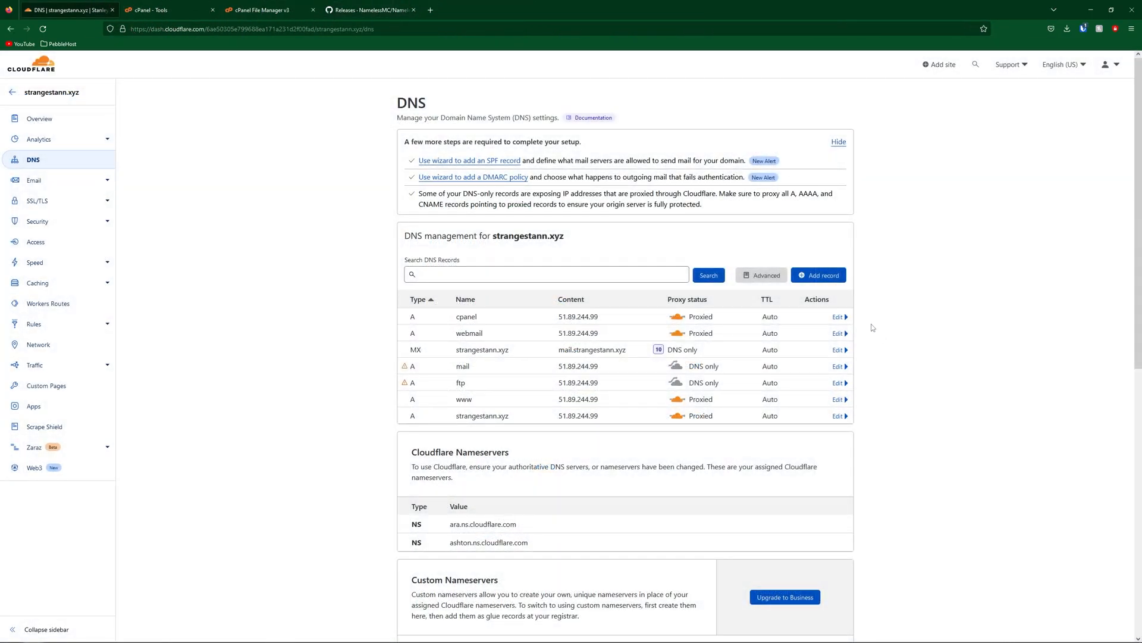
{"action": "mouse_move", "coordinate": [891, 178]}
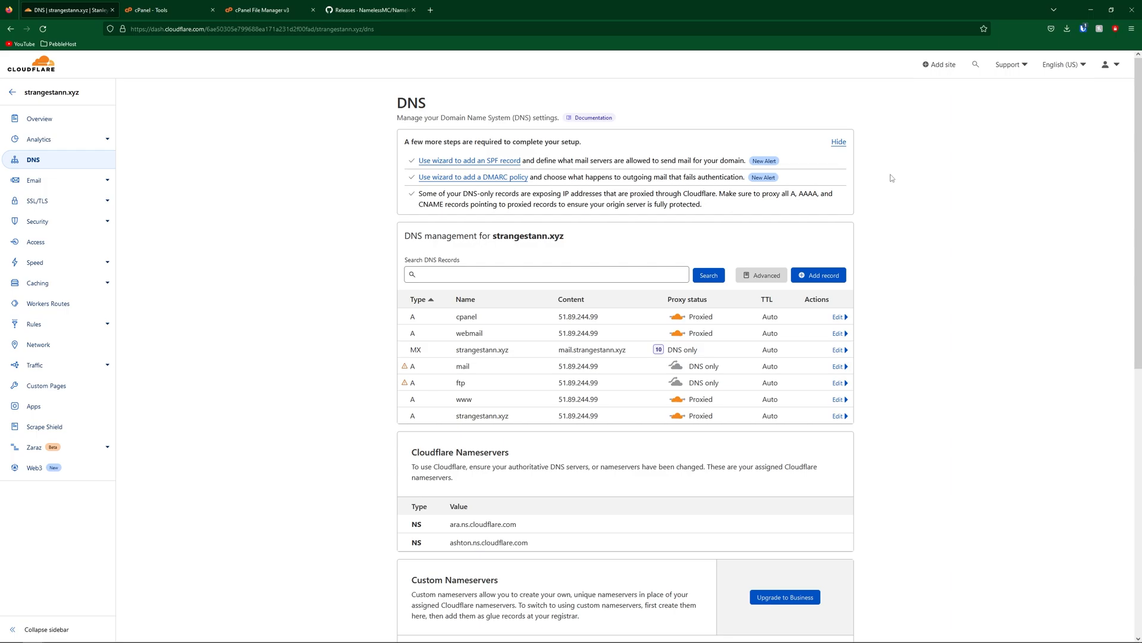
{"action": "mouse_move", "coordinate": [578, 148]}
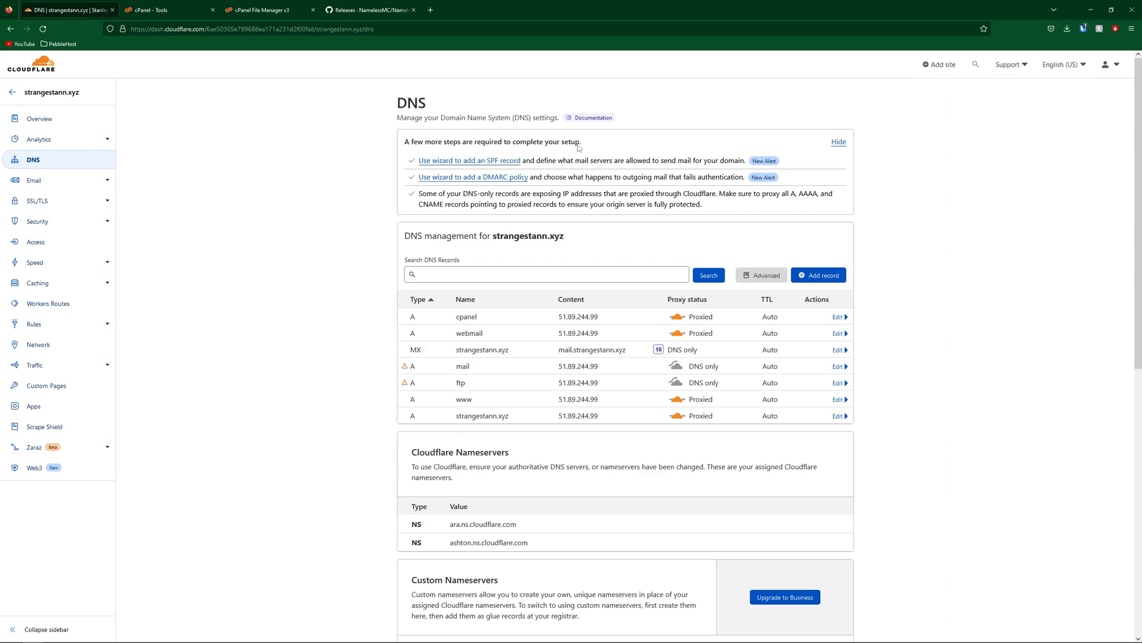
{"action": "left_click", "coordinate": [370, 9]}
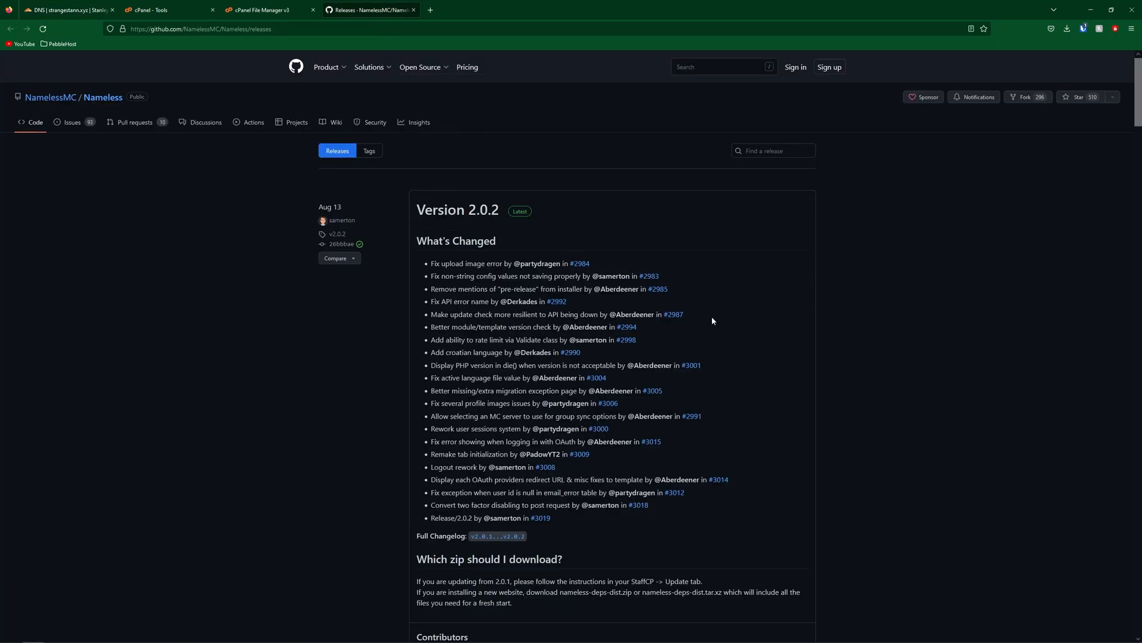
{"action": "mouse_move", "coordinate": [927, 263]}
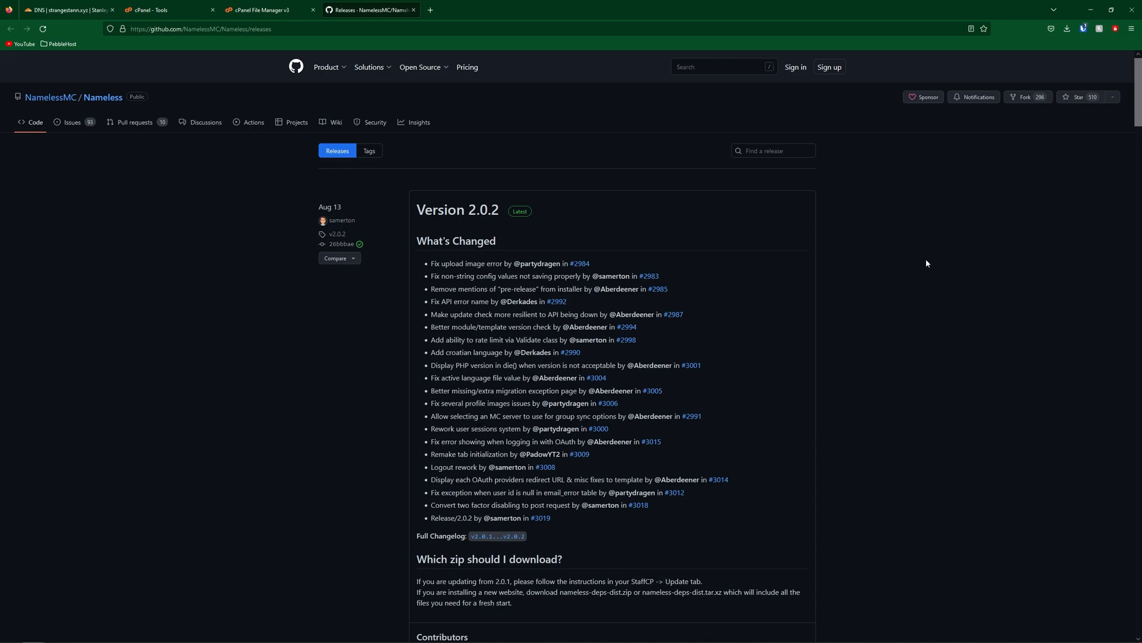
{"action": "scroll", "scroll_direction": "down", "scroll_amount": 3}
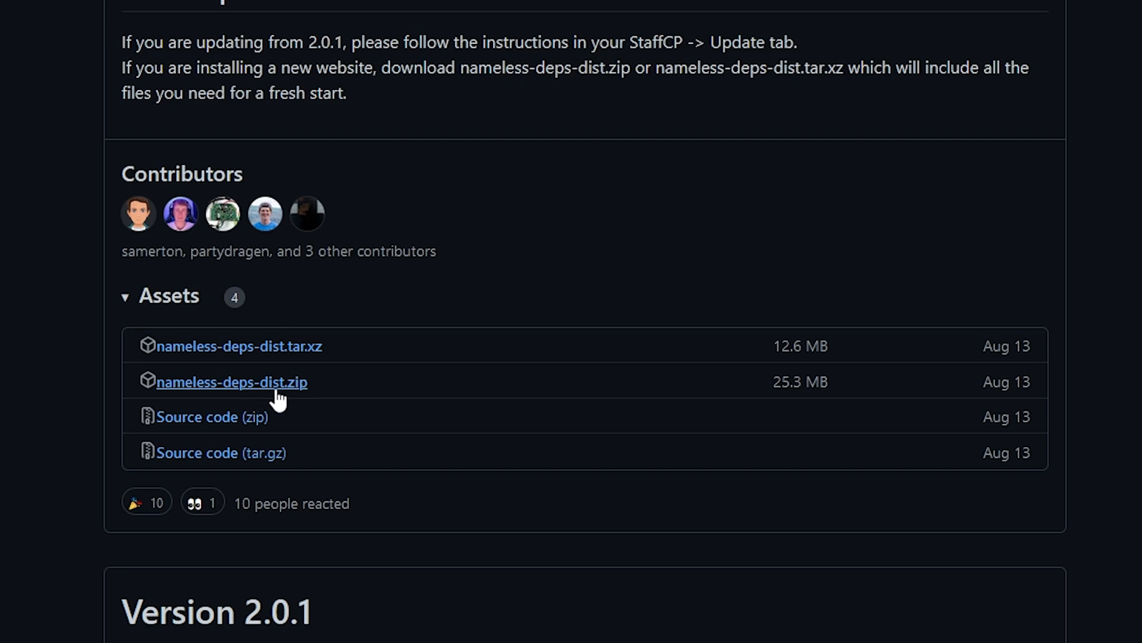
{"action": "mouse_move", "coordinate": [251, 393]}
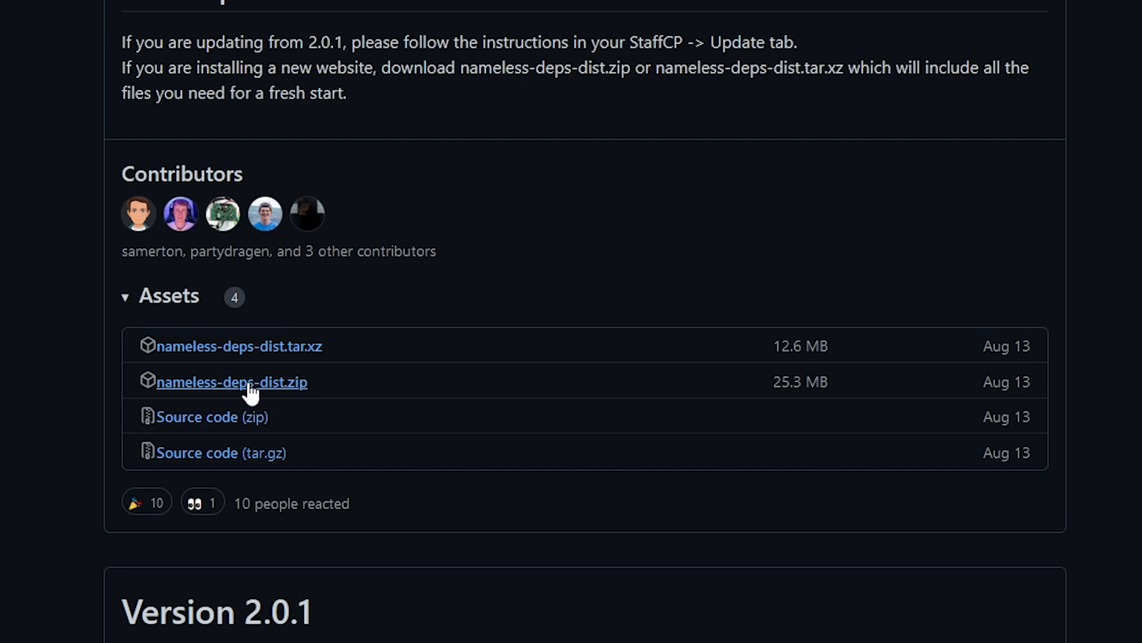
{"action": "left_click", "coordinate": [230, 382]}
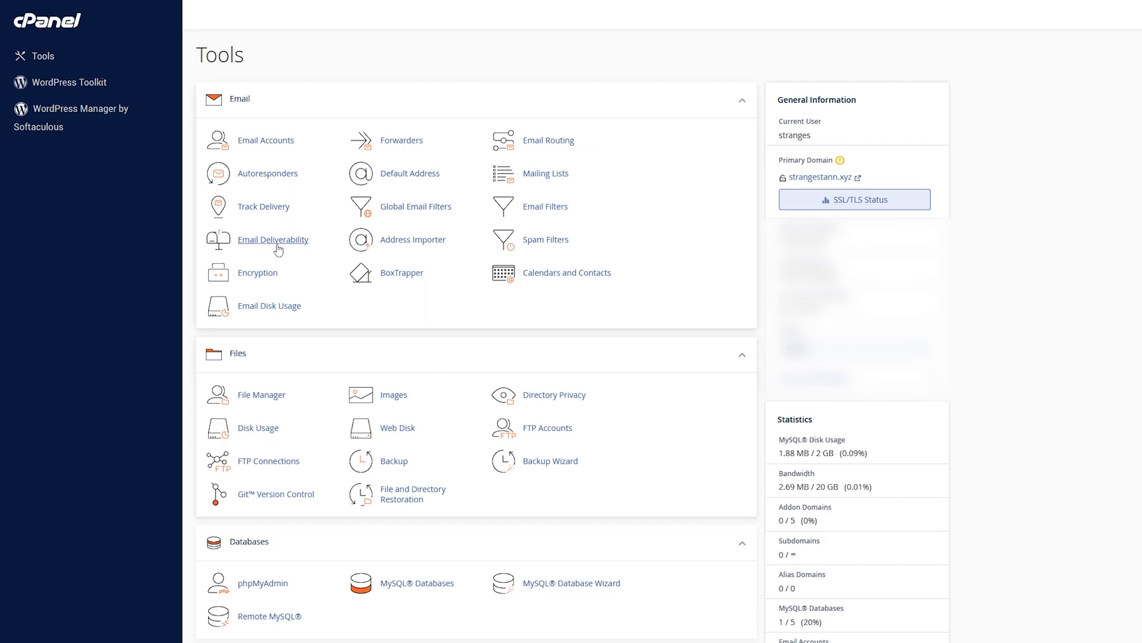
{"action": "mouse_move", "coordinate": [261, 394]}
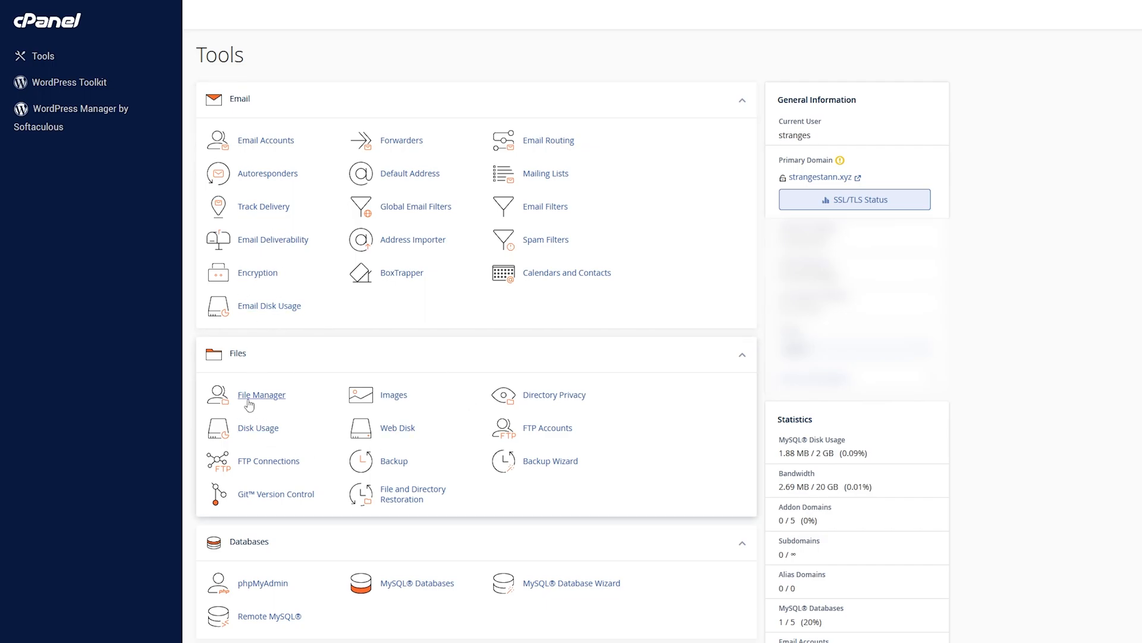
- Upload nameless-deps-dist.zip into public_html through File Manager
{"action": "left_click", "coordinate": [261, 394]}
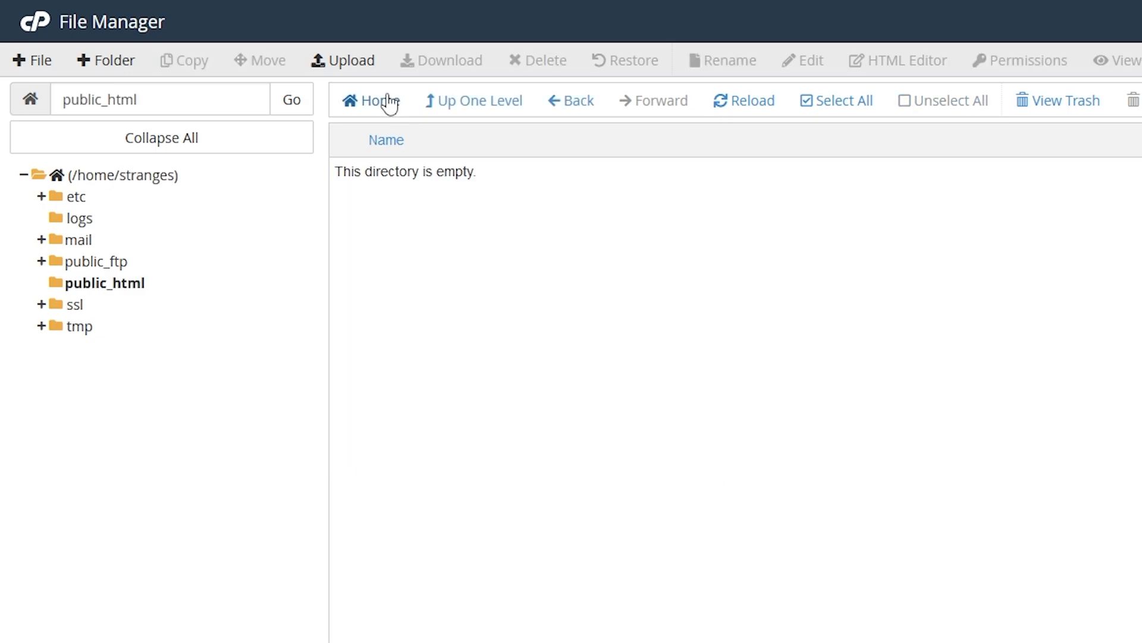
{"action": "mouse_move", "coordinate": [352, 60]}
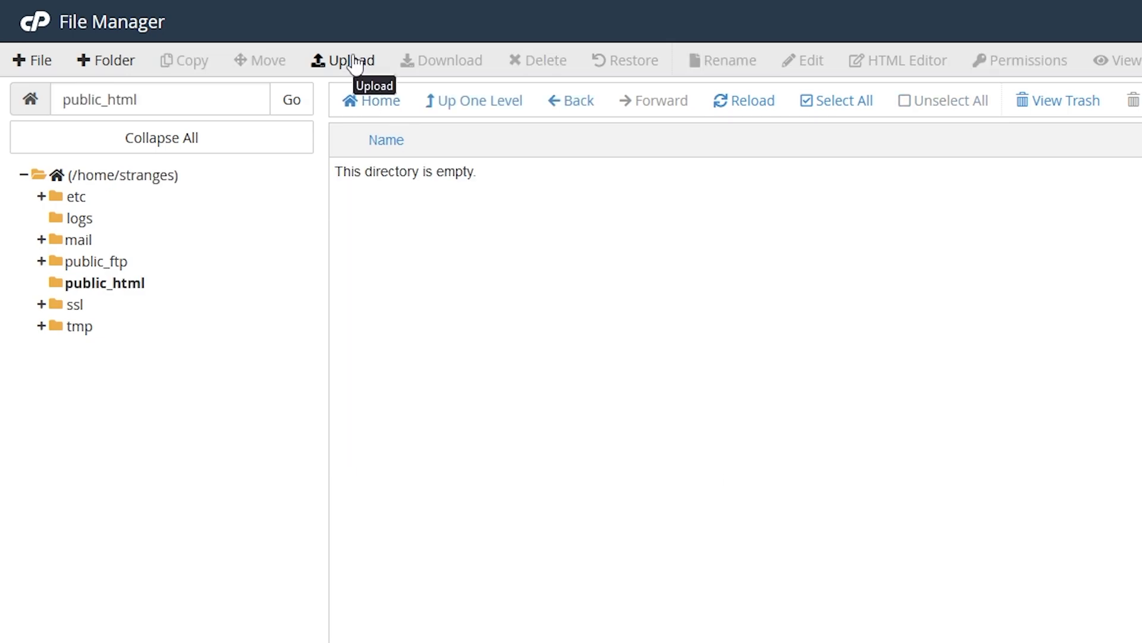
{"action": "left_click", "coordinate": [342, 60]}
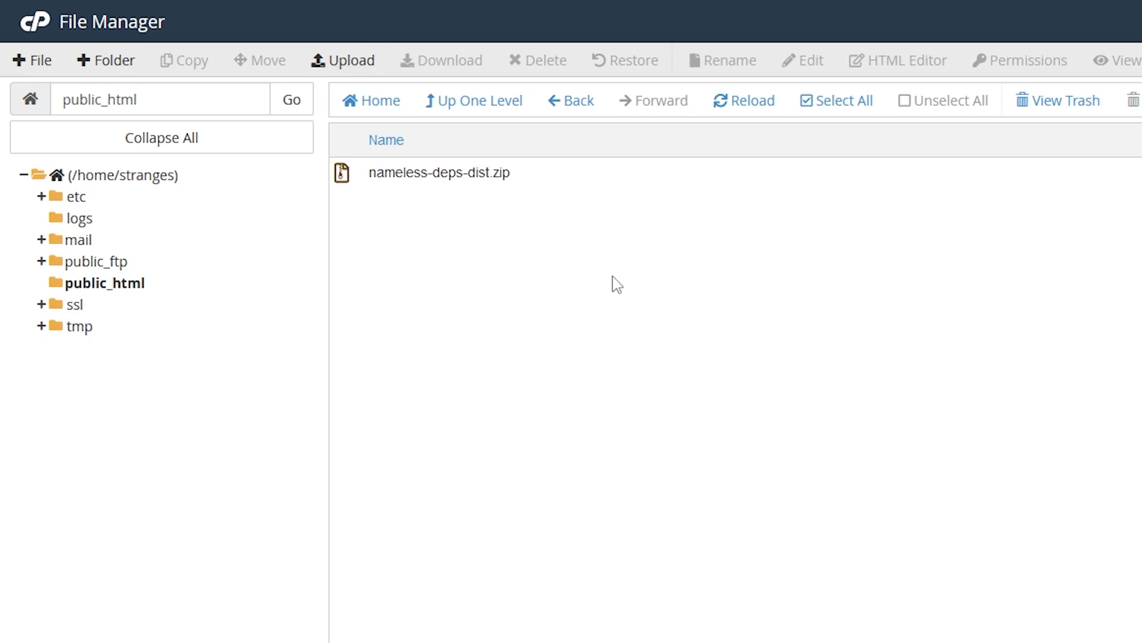
- Extract nameless-deps-dist.zip into /public_html, then delete the zip
{"action": "left_click", "coordinate": [438, 172]}
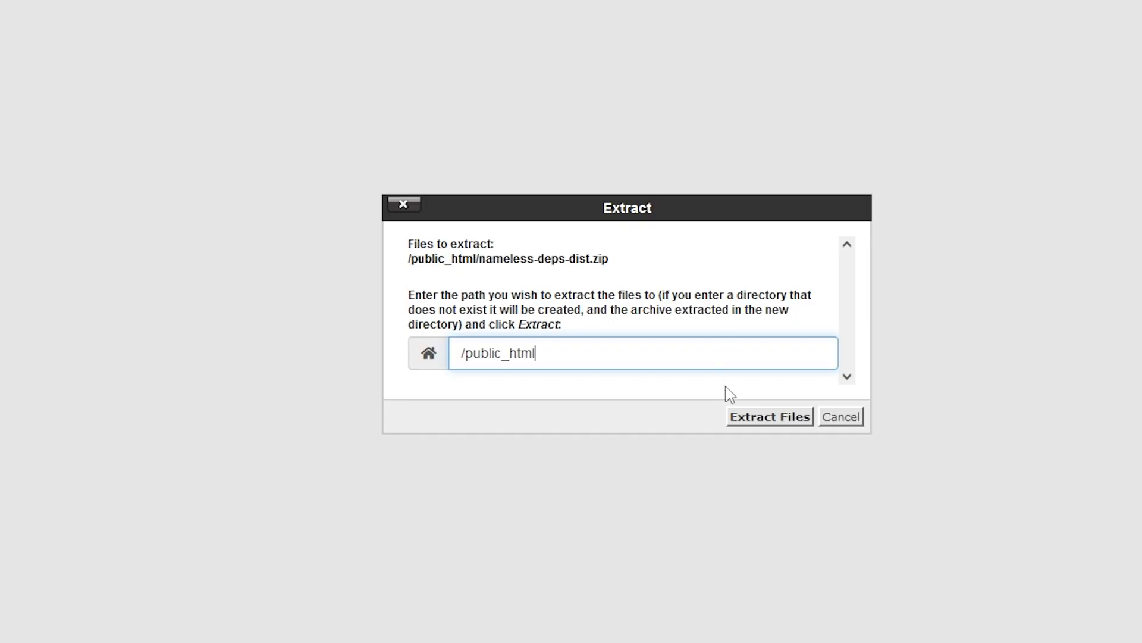
{"action": "left_click", "coordinate": [769, 416]}
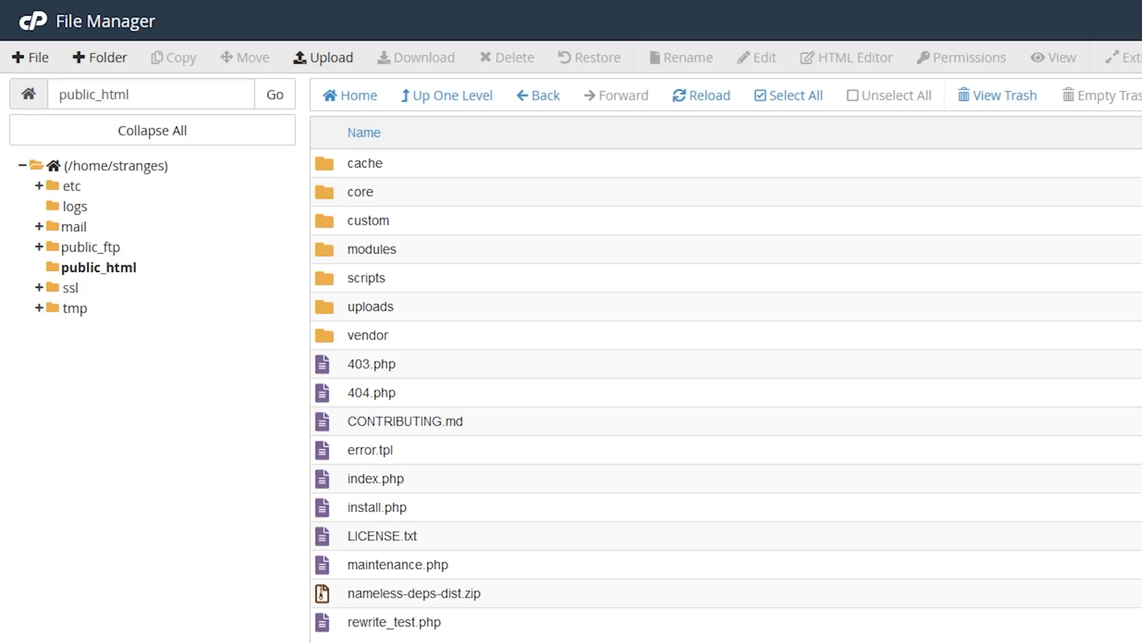
{"action": "left_click", "coordinate": [412, 593]}
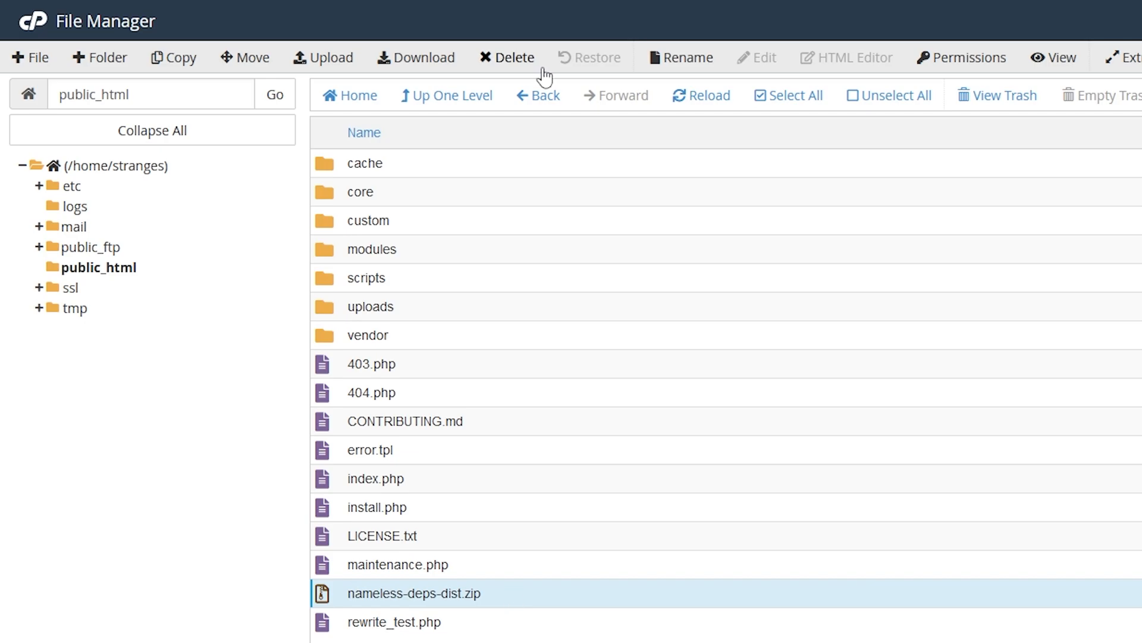
{"action": "left_click", "coordinate": [514, 57]}
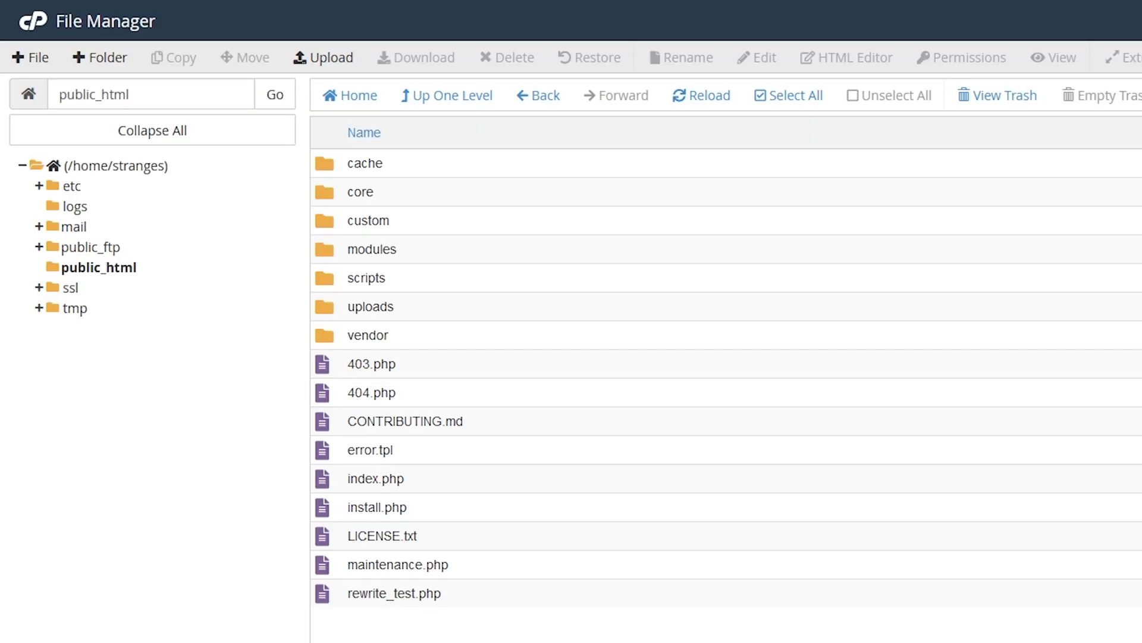
{"action": "mouse_move", "coordinate": [763, 523]}
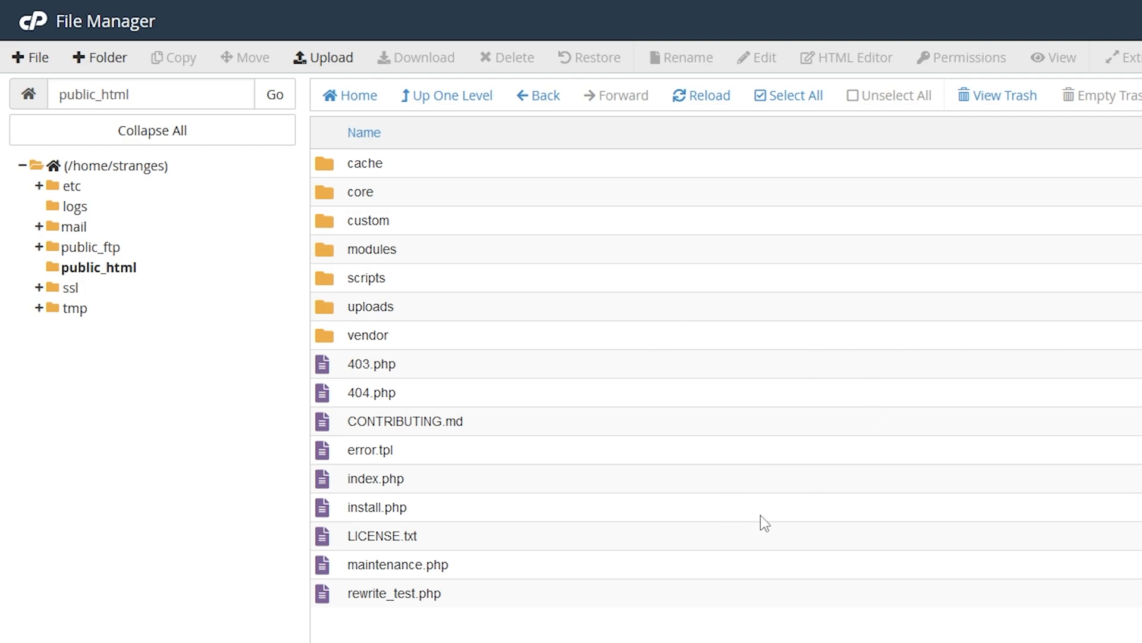
{"action": "mouse_move", "coordinate": [769, 376]}
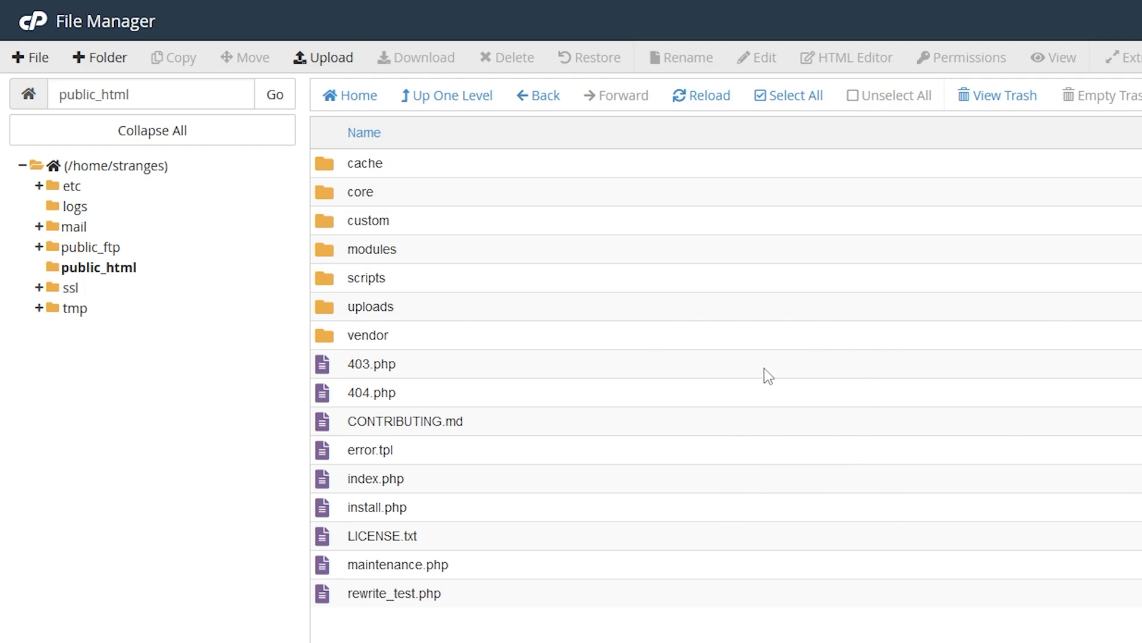
{"action": "mouse_move", "coordinate": [637, 301]}
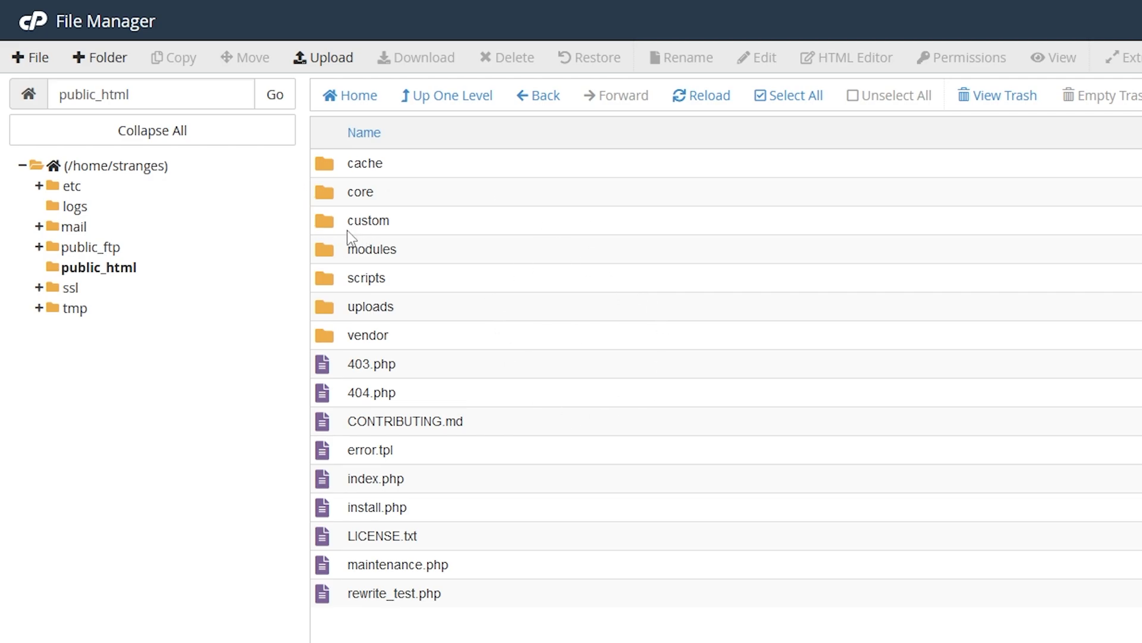
{"action": "mouse_move", "coordinate": [493, 382]}
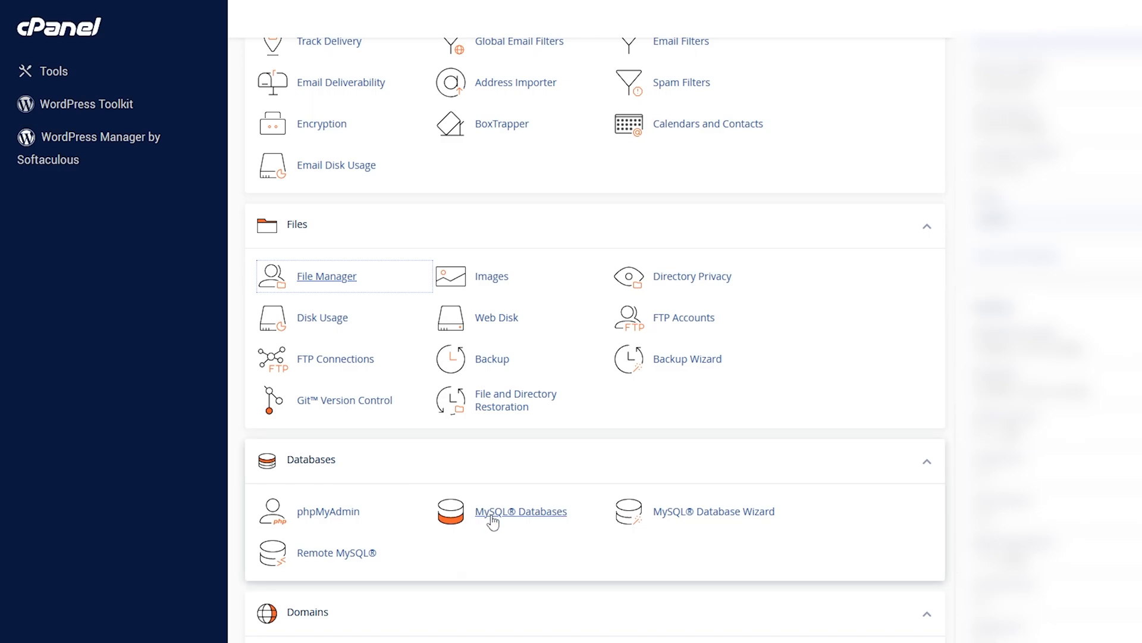
- Create the database 'namelessmc' (stranges_namelessmc) on the MySQL Databases page
{"action": "left_click", "coordinate": [522, 511]}
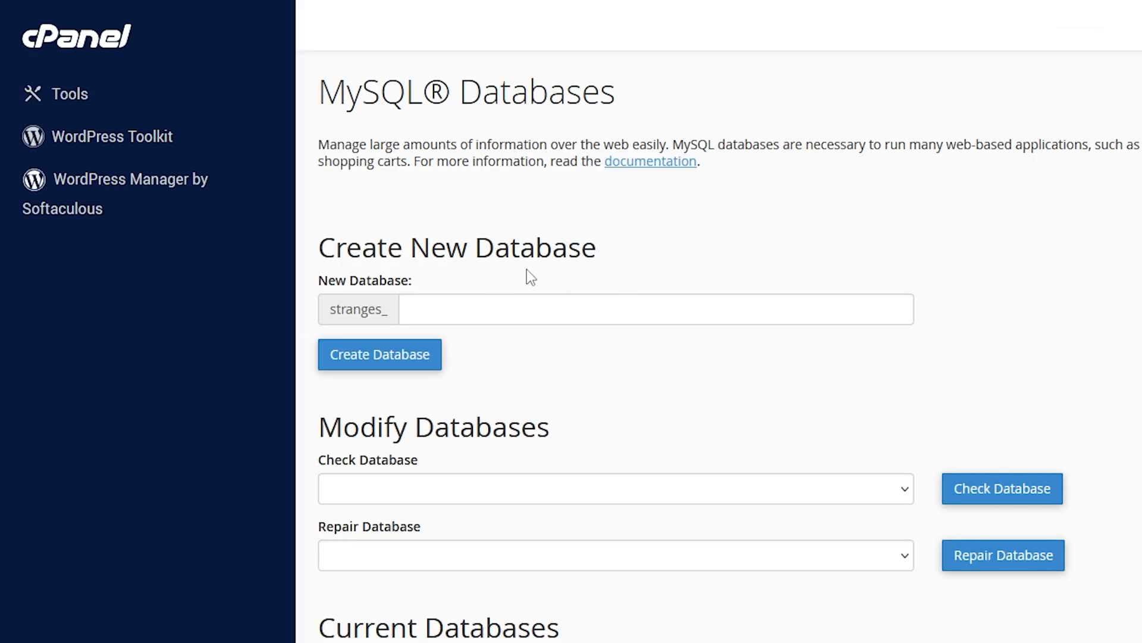
{"action": "left_click", "coordinate": [656, 309]}
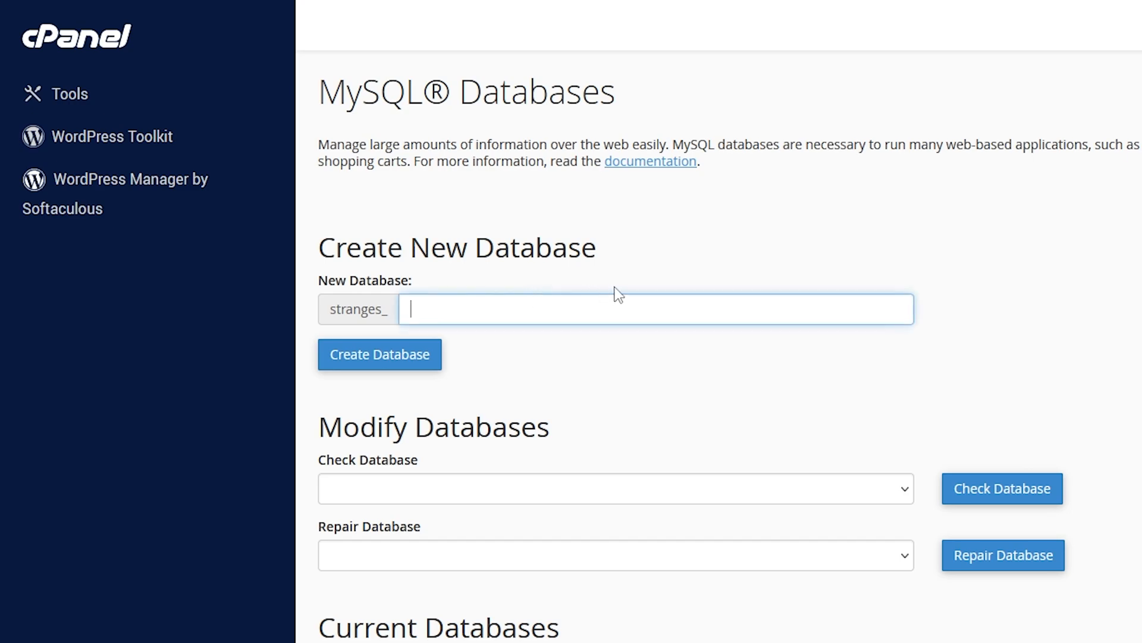
{"action": "type", "text": "namelessmc"}
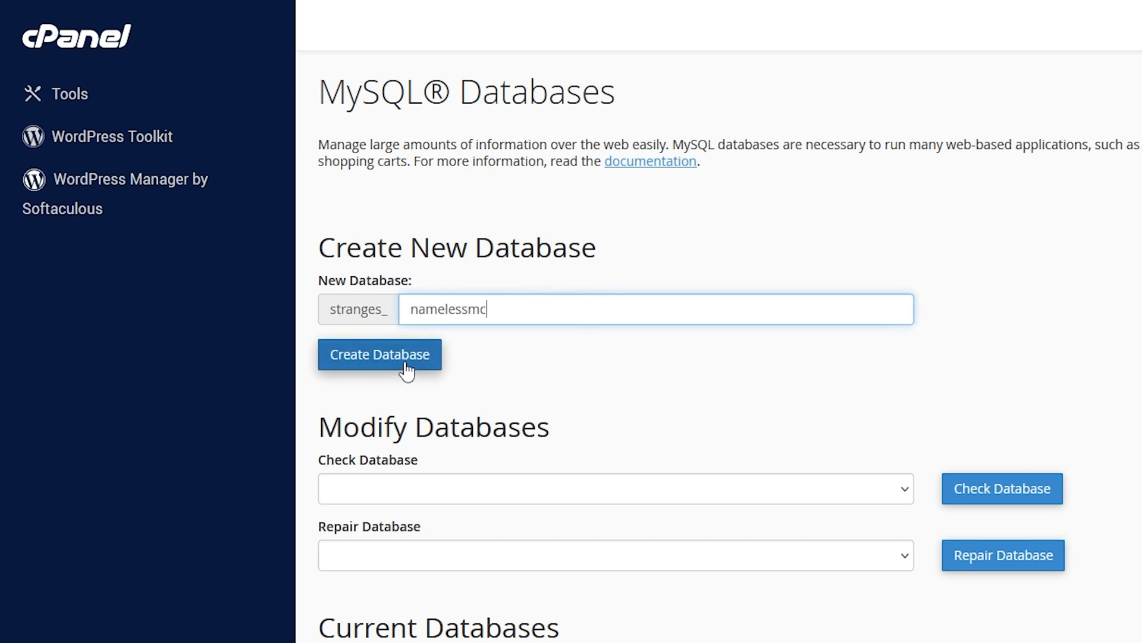
{"action": "left_click", "coordinate": [379, 354]}
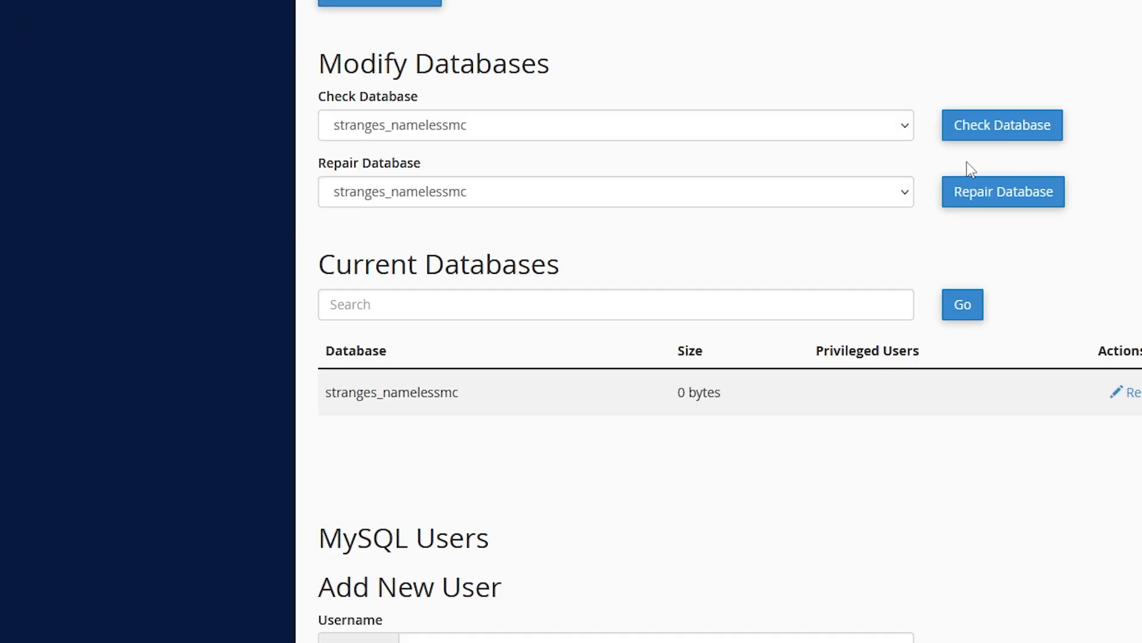
{"action": "mouse_move", "coordinate": [324, 402]}
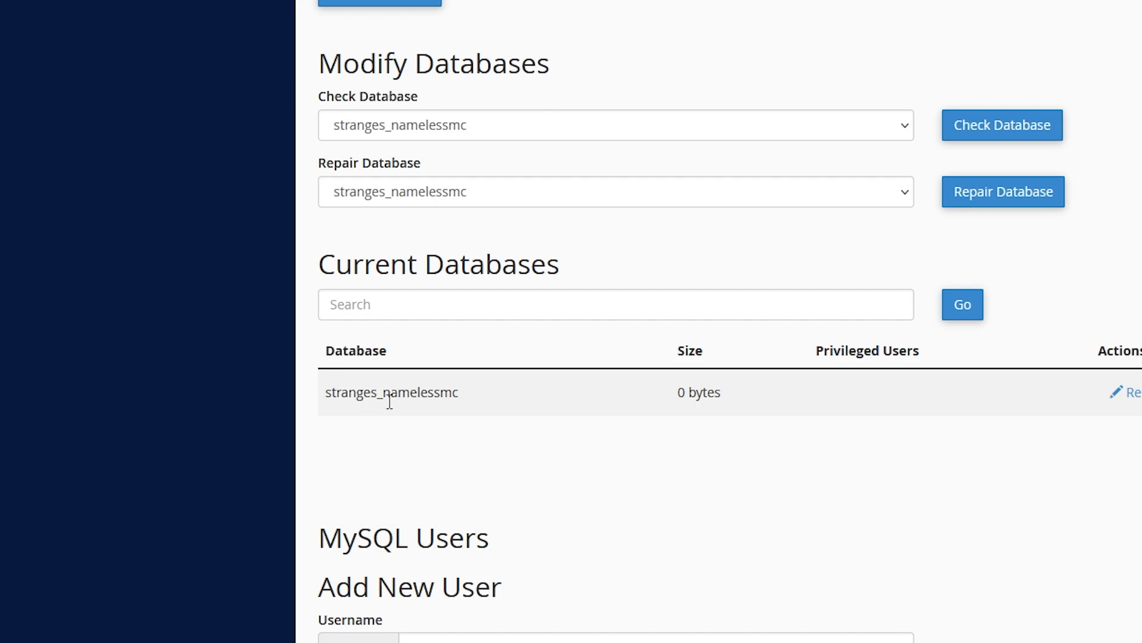
{"action": "mouse_move", "coordinate": [367, 412]}
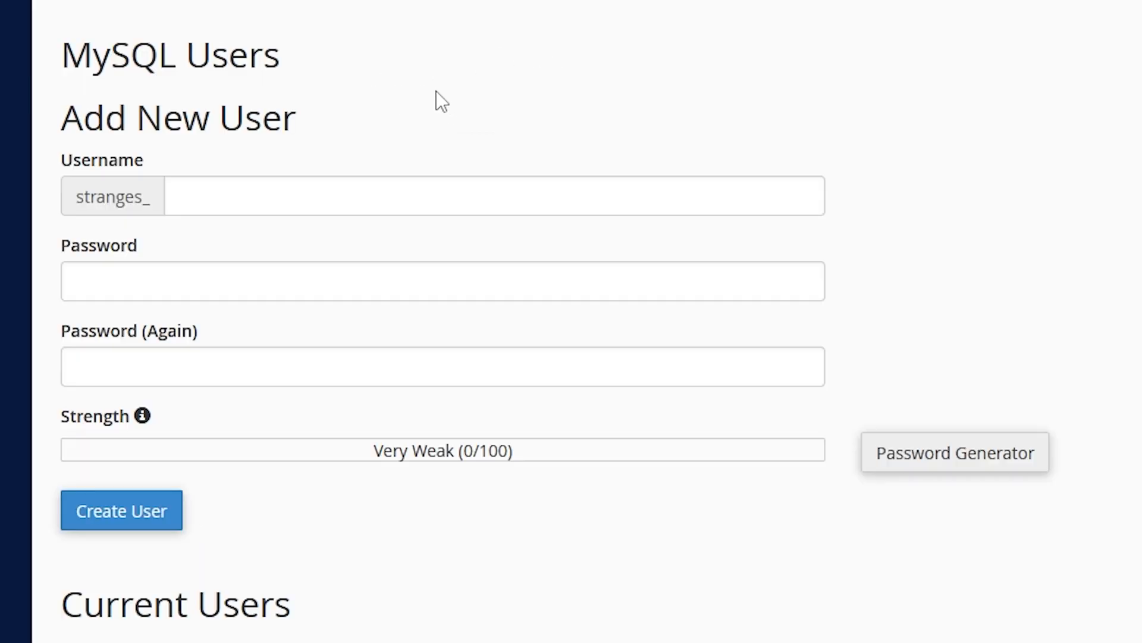
- Create MySQL user 'nameless' (stranges_nameless) with a strong password
{"action": "type", "text": "nameless"}
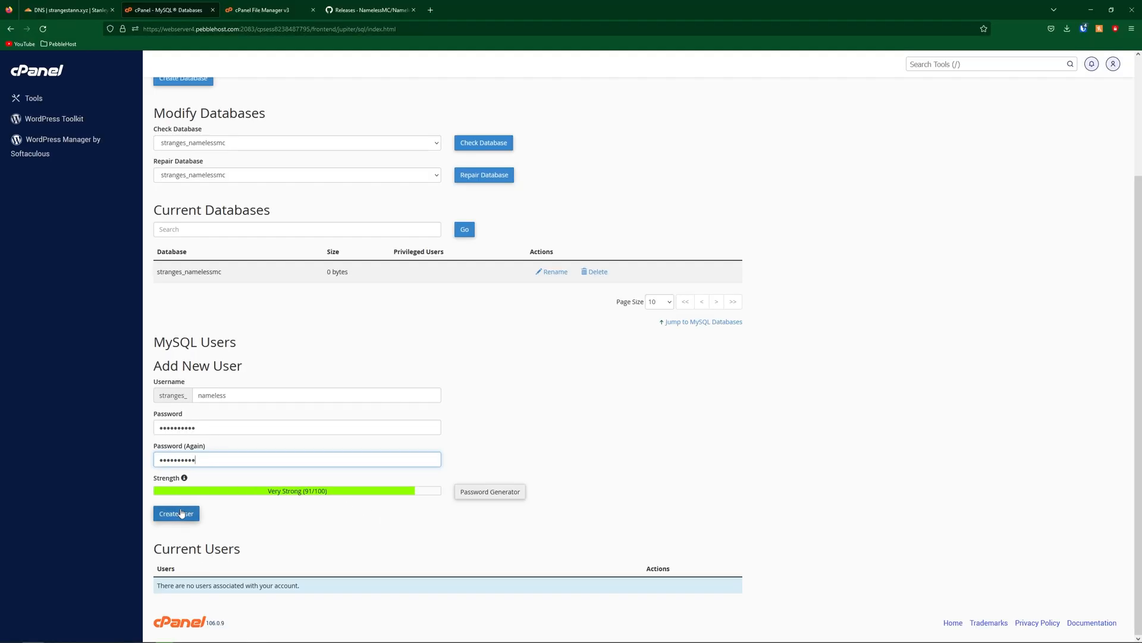
{"action": "left_click", "coordinate": [175, 513]}
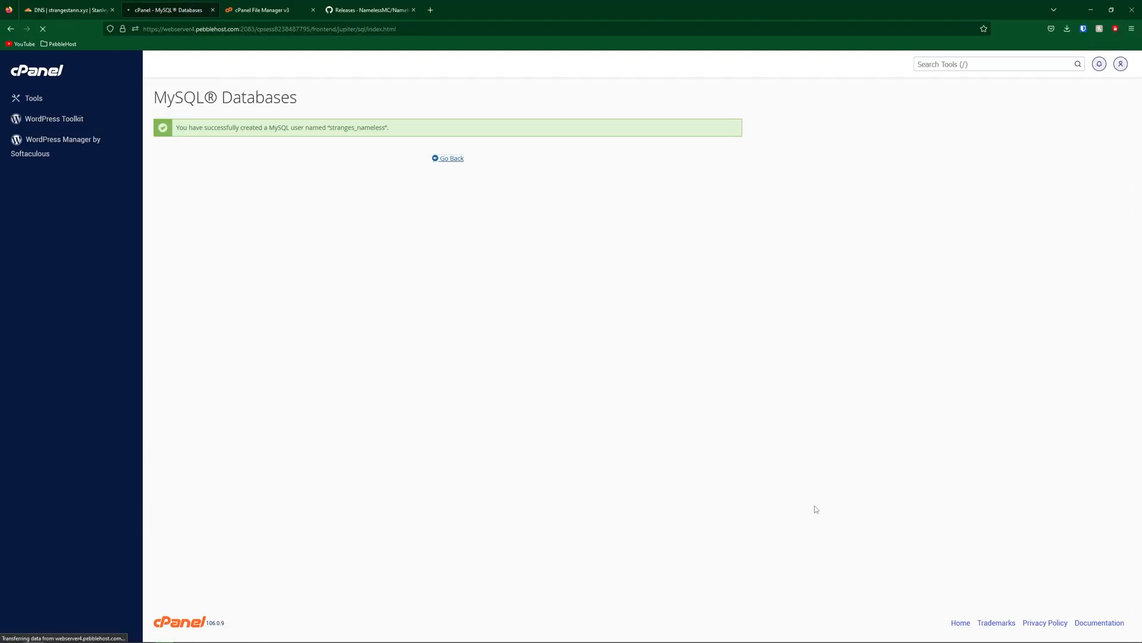
{"action": "left_click", "coordinate": [447, 159]}
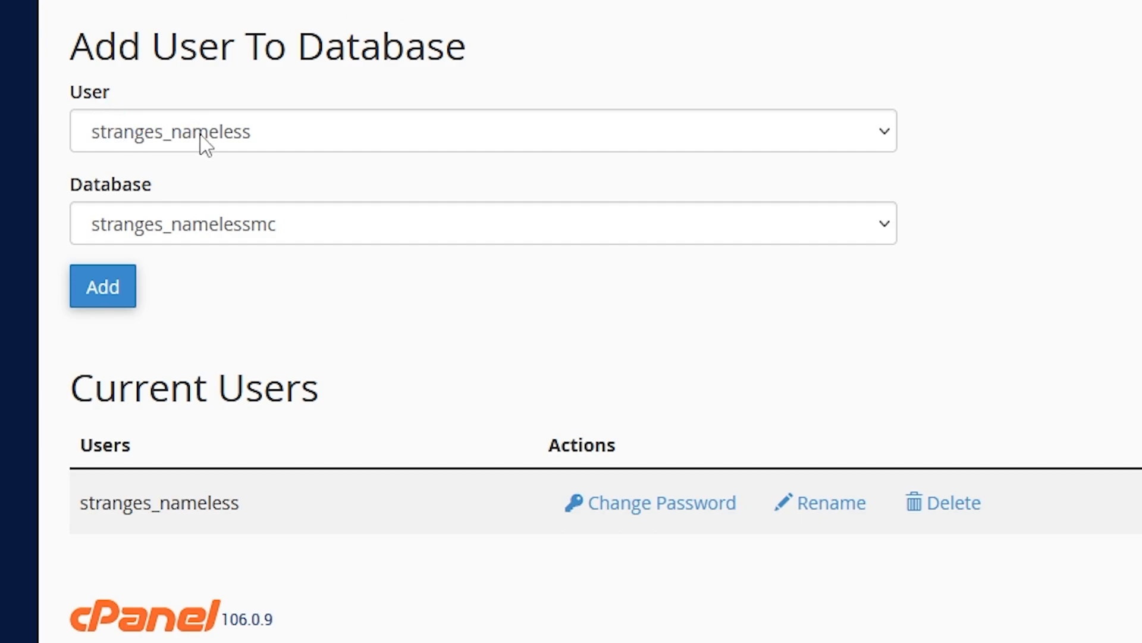
- Add stranges_nameless to stranges_namelessmc with ALL PRIVILEGES
{"action": "left_click", "coordinate": [483, 131]}
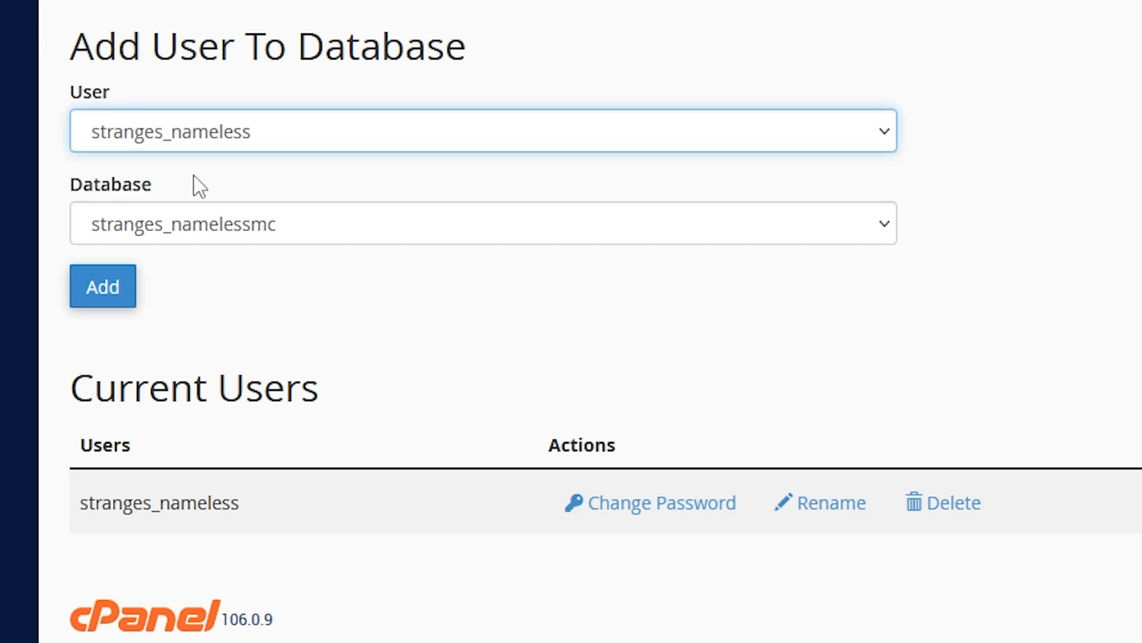
{"action": "left_click", "coordinate": [483, 224]}
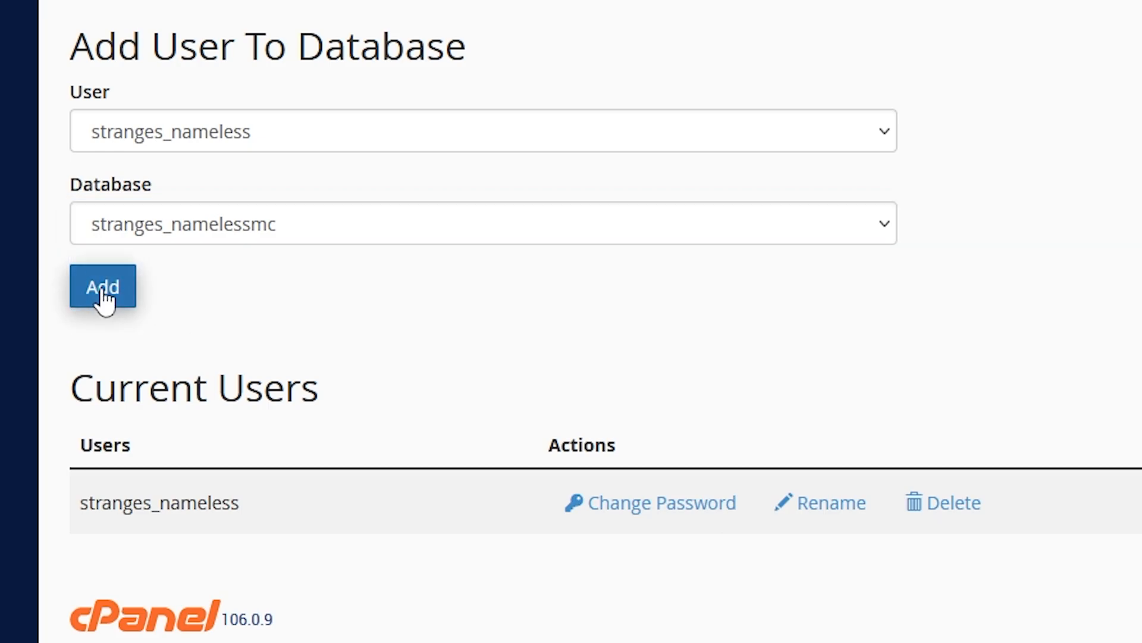
{"action": "left_click", "coordinate": [102, 287]}
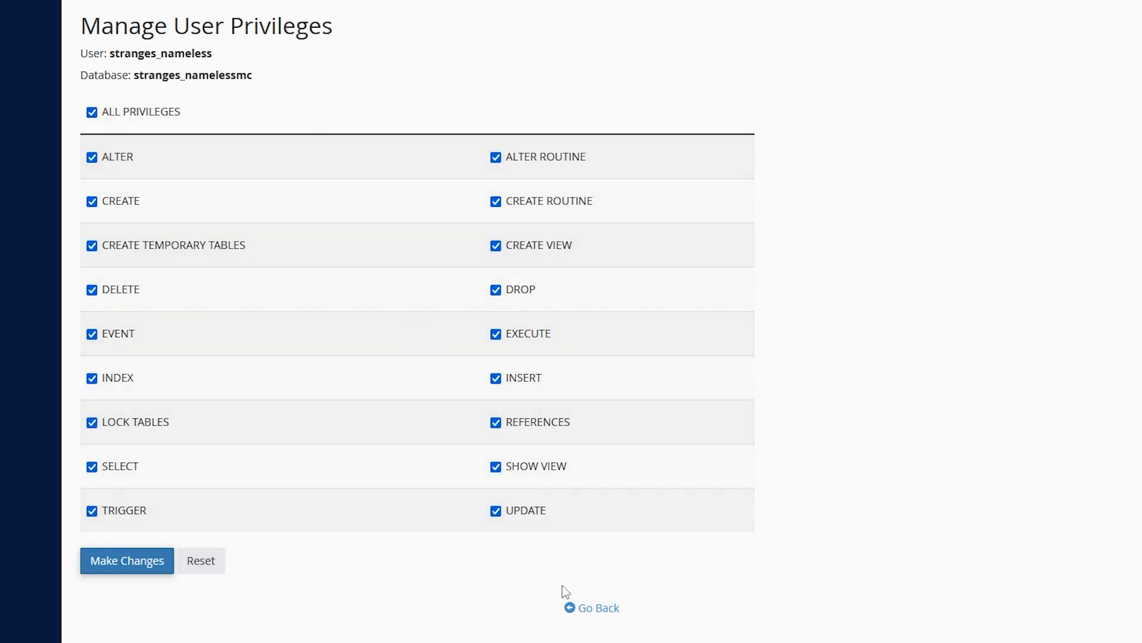
{"action": "left_click", "coordinate": [126, 561]}
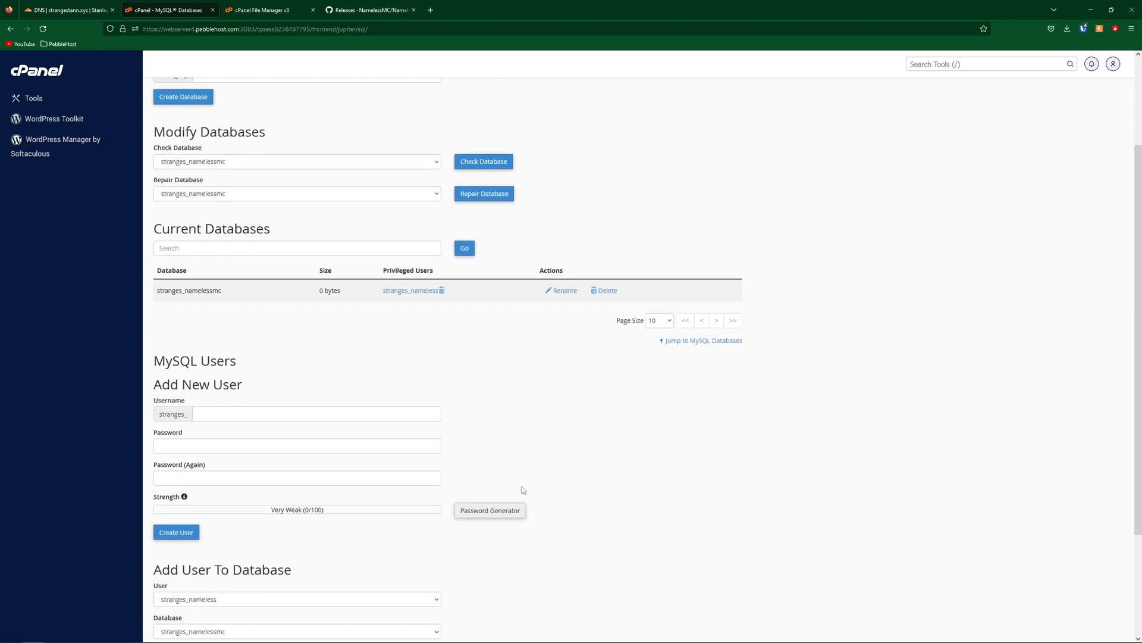
- Go to strangestann.xyz/install.php in a new Firefox tab
{"action": "type", "text": "strangestann.xyz/i"}
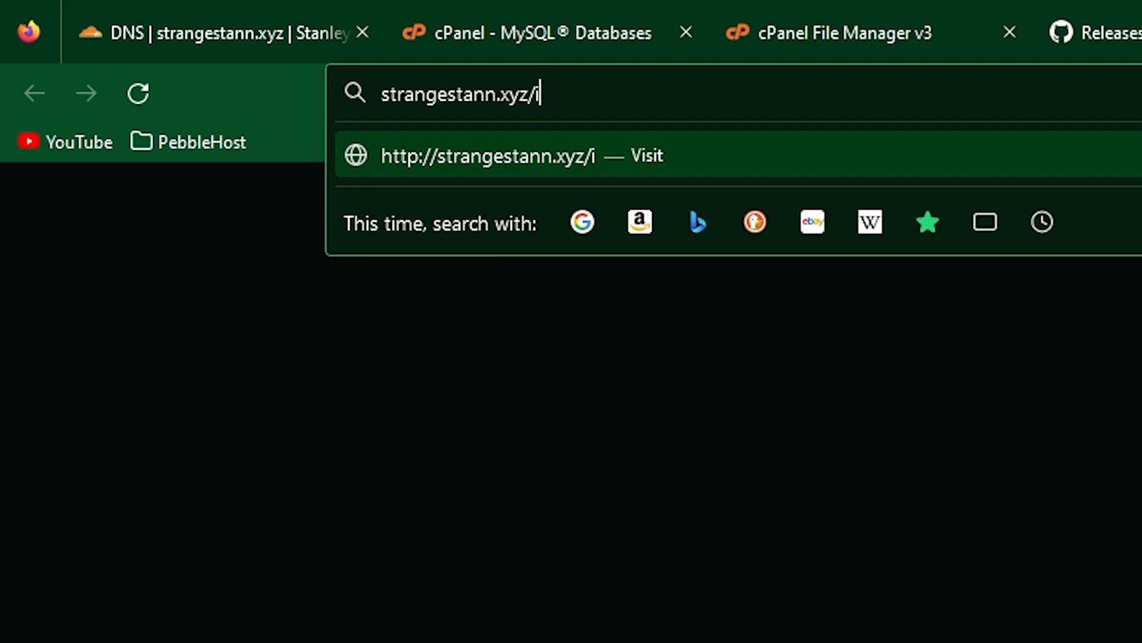
{"action": "type", "text": "nstall"}
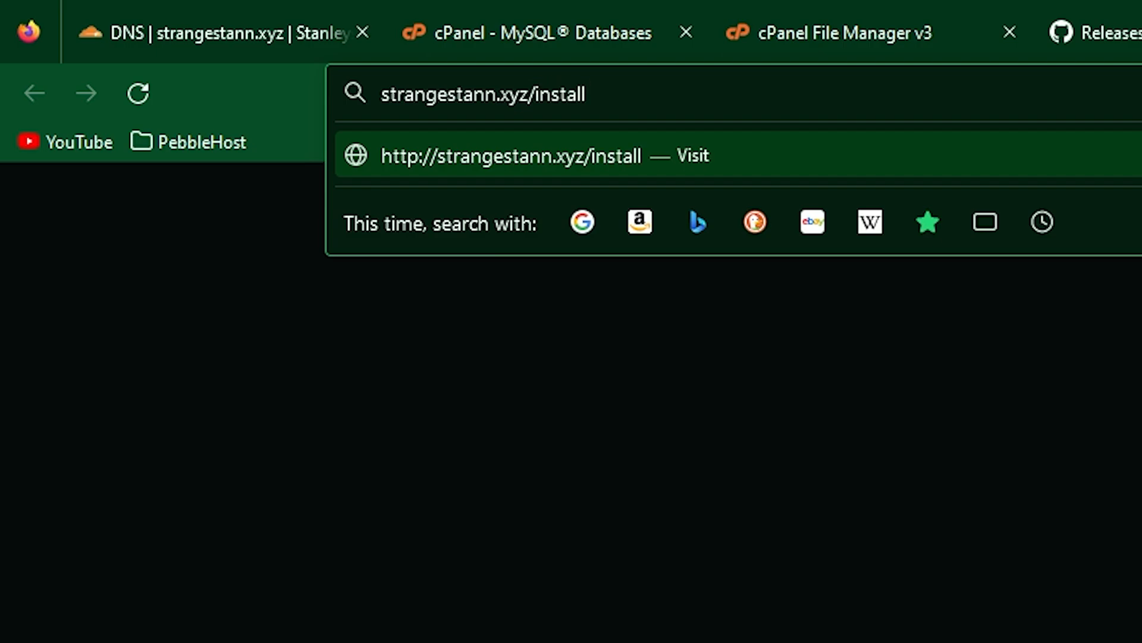
{"action": "type", "text": ".php"}
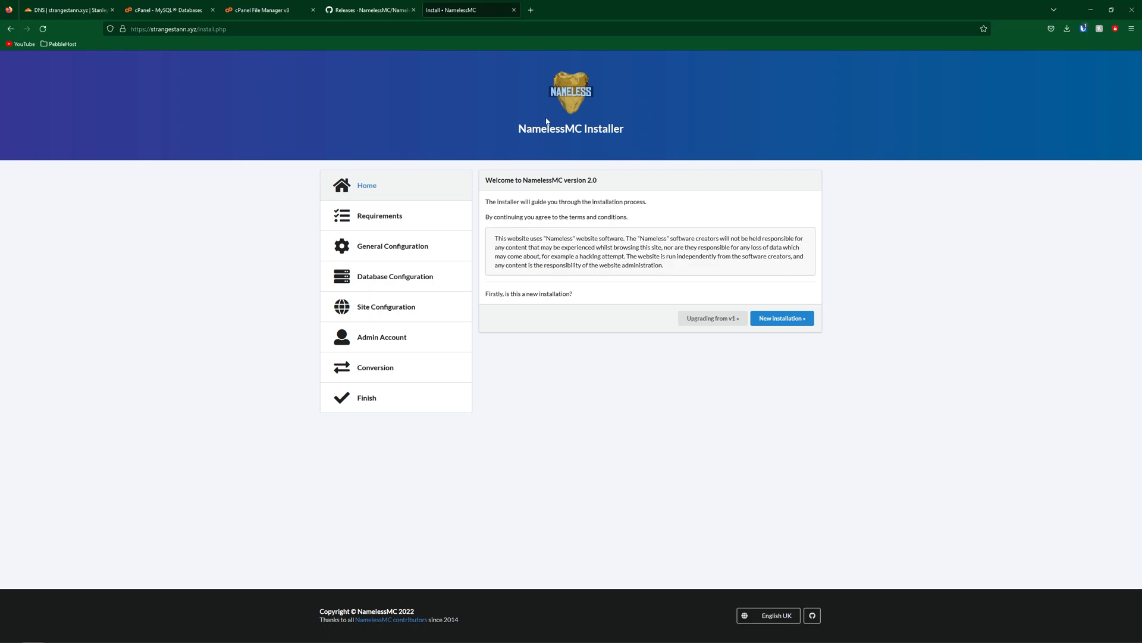
{"action": "mouse_move", "coordinate": [708, 164]}
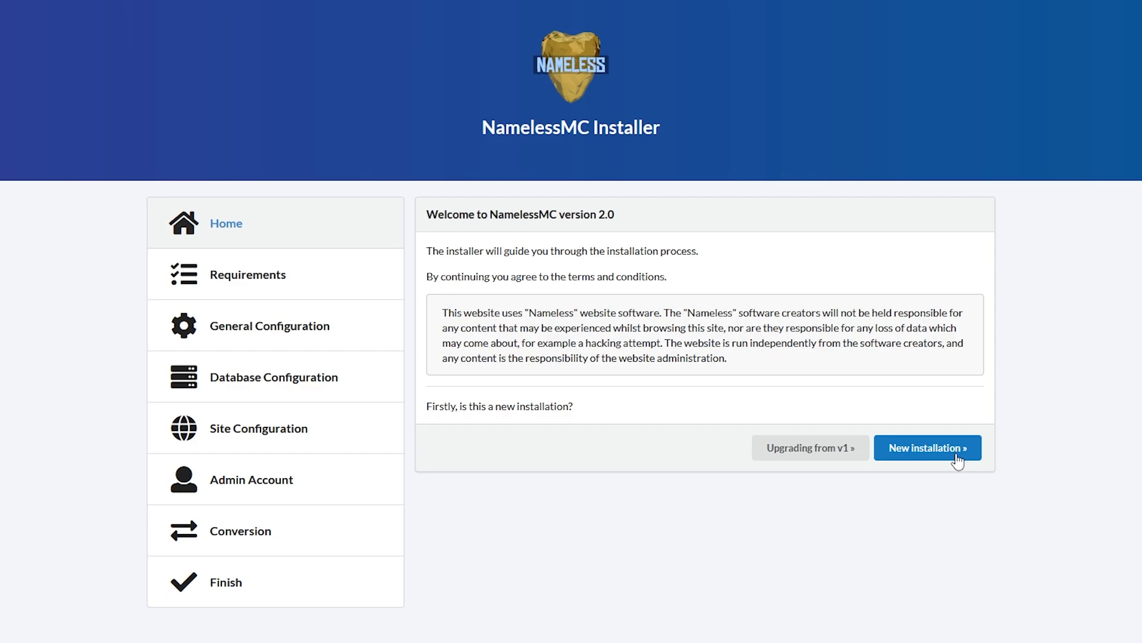
- Choose New installation and accept the default general configuration
{"action": "left_click", "coordinate": [927, 448]}
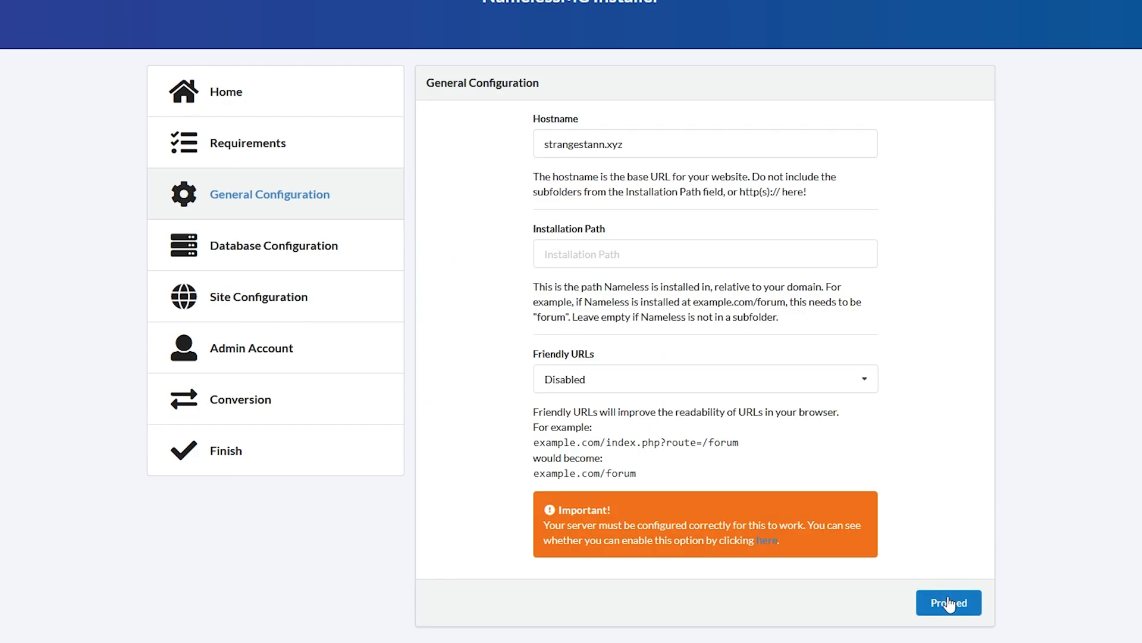
{"action": "left_click", "coordinate": [948, 602]}
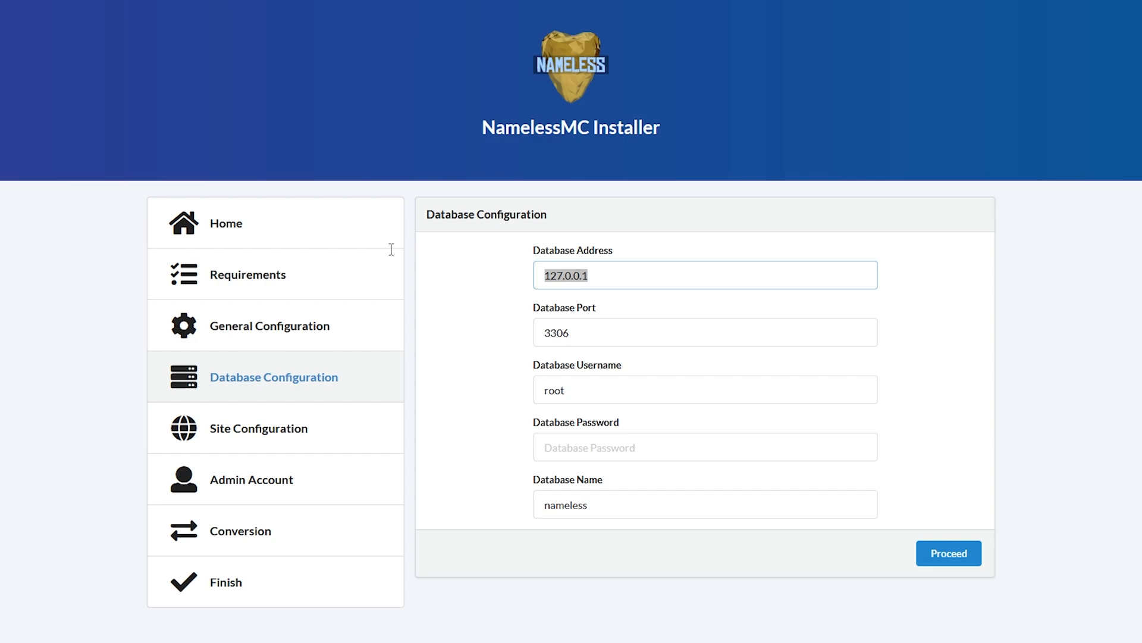
{"action": "type", "text": "webserver4.pebblehost."}
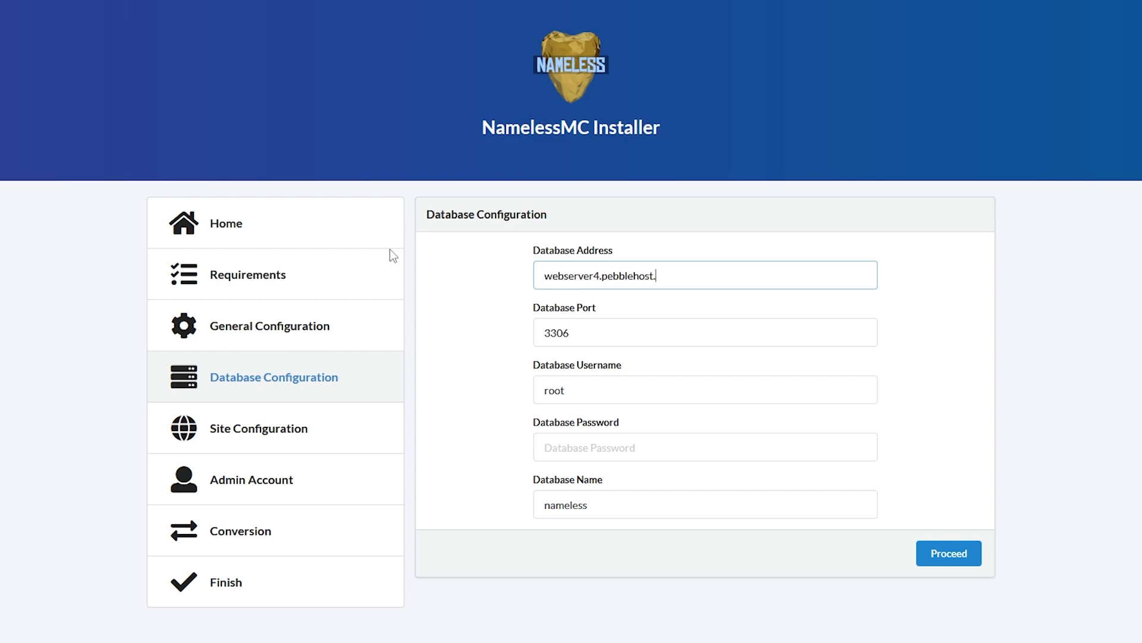
{"action": "type", "text": "com"}
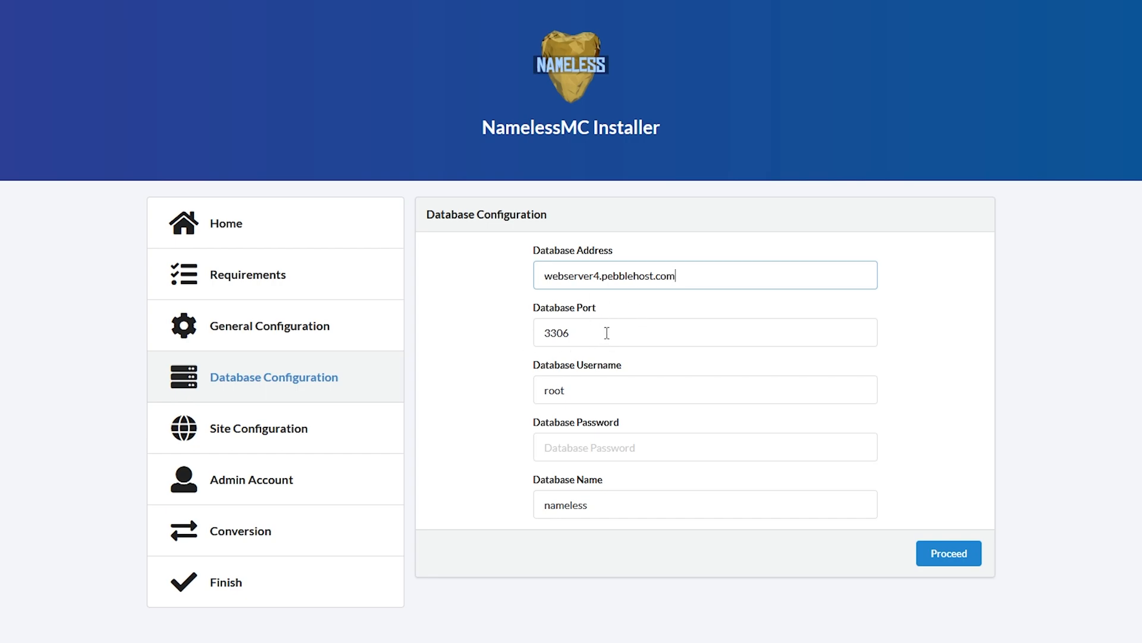
{"action": "double_click", "coordinate": [553, 390]}
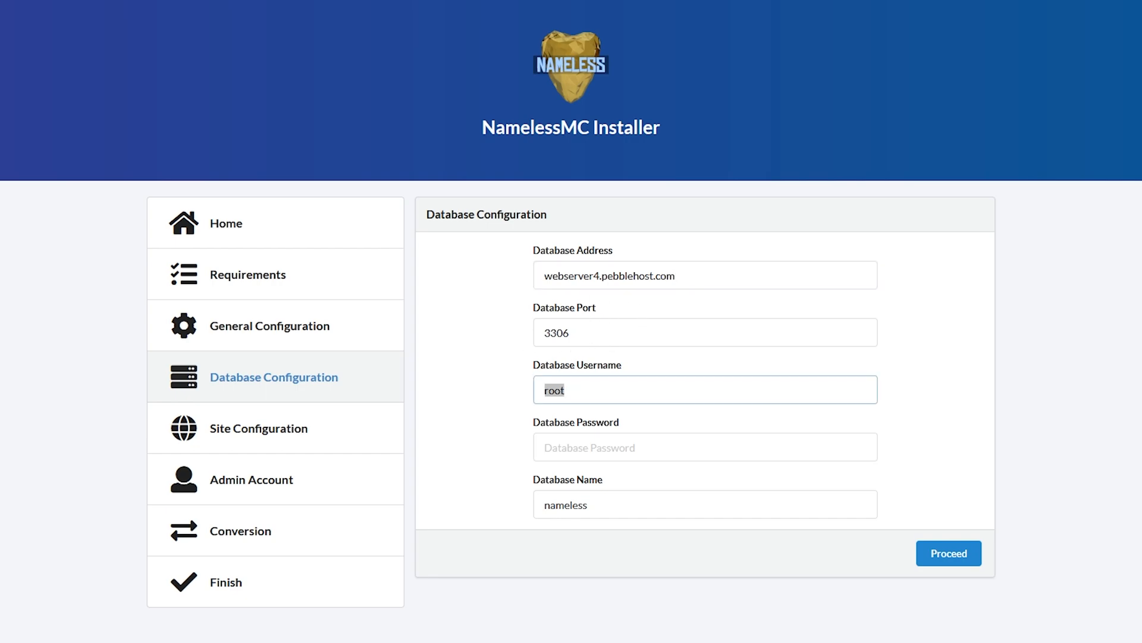
{"action": "type", "text": "stranges_na"}
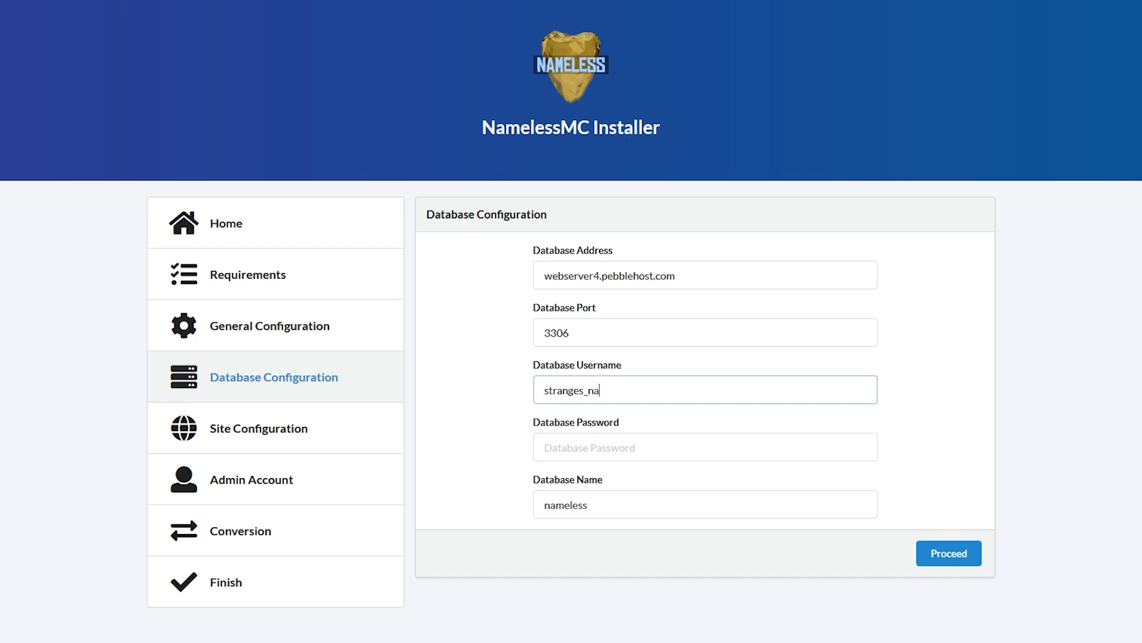
{"action": "type", "text": "meless"}
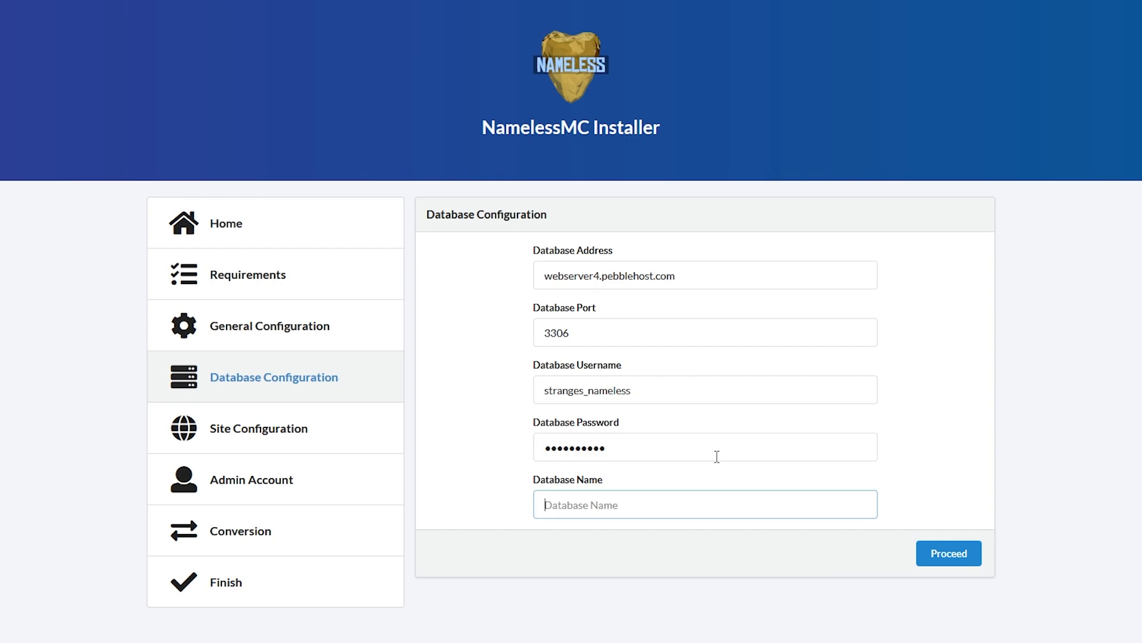
{"action": "type", "text": "stranges_namelessmc"}
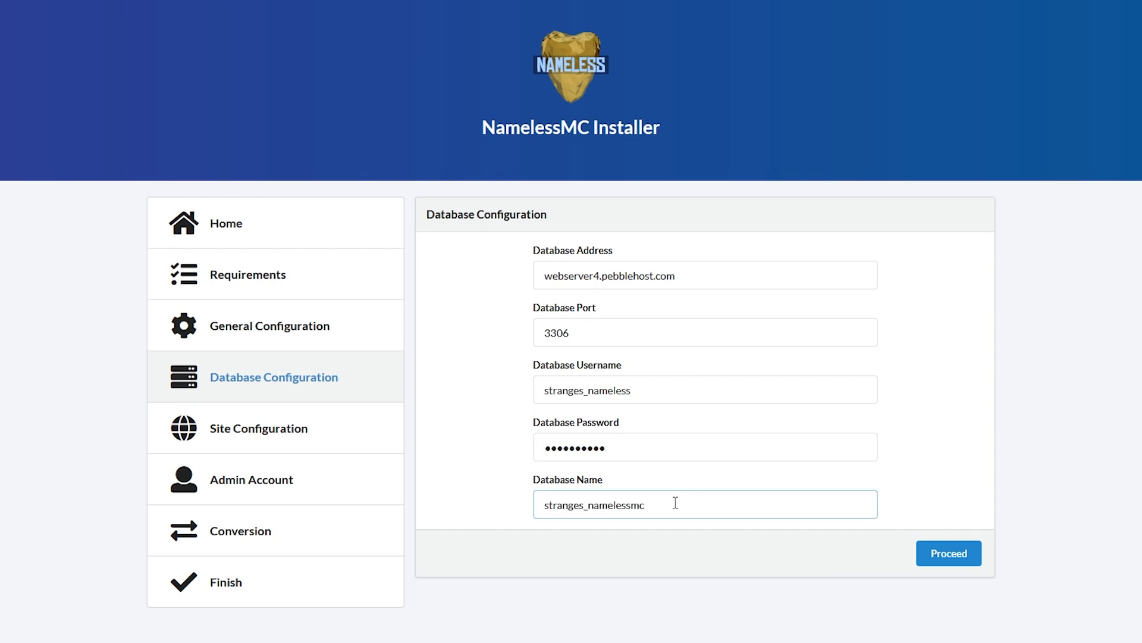
{"action": "mouse_move", "coordinate": [900, 534]}
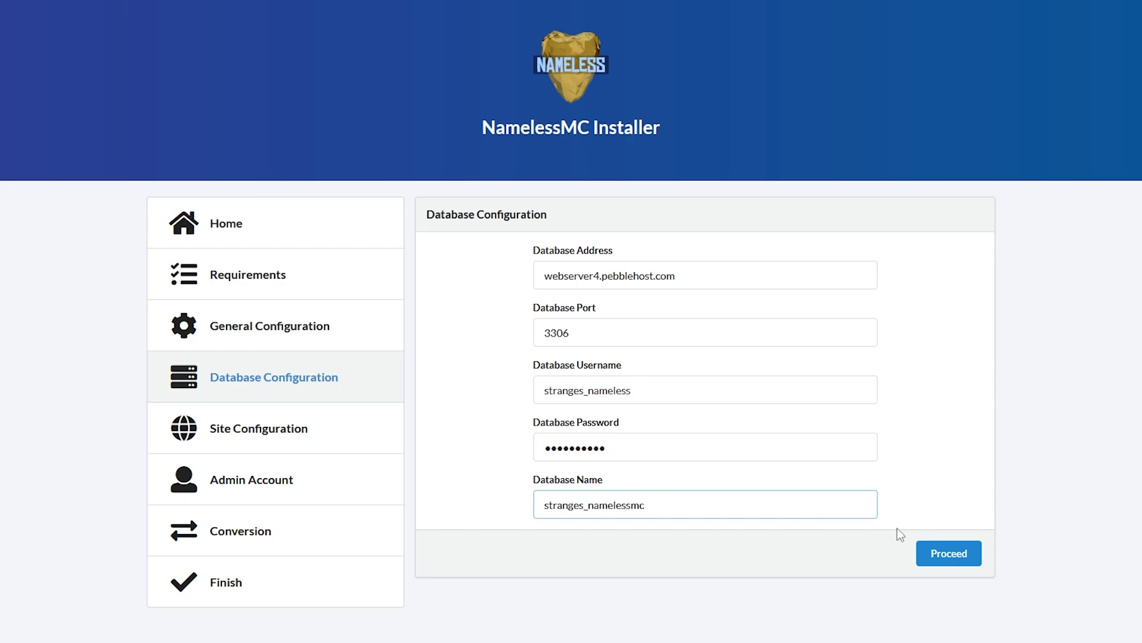
{"action": "left_click", "coordinate": [948, 553]}
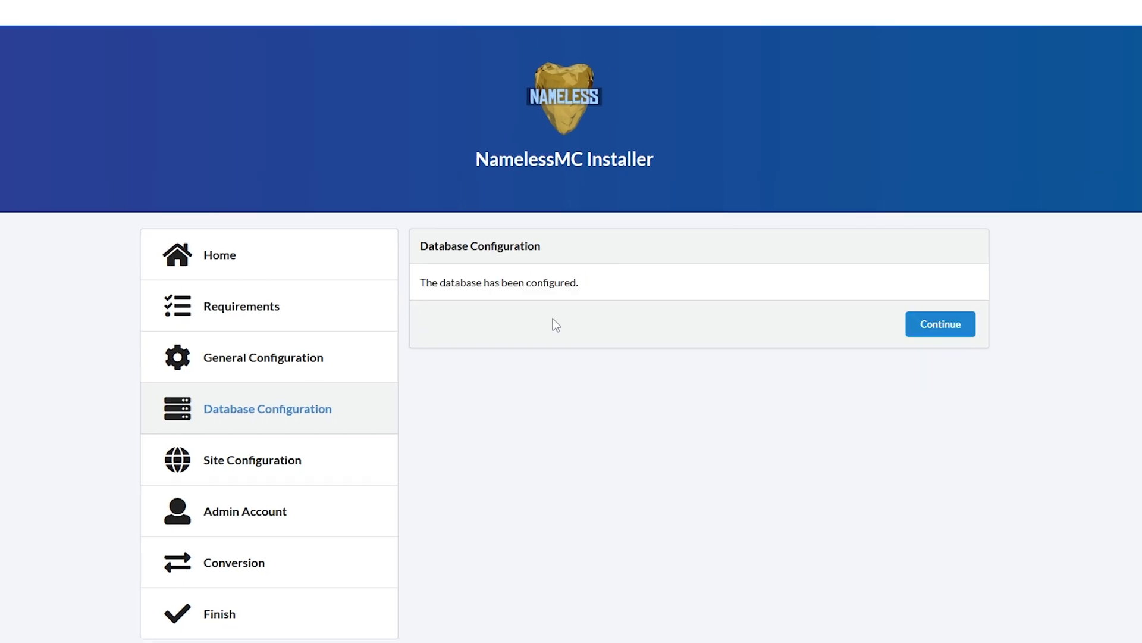
{"action": "left_click", "coordinate": [940, 324]}
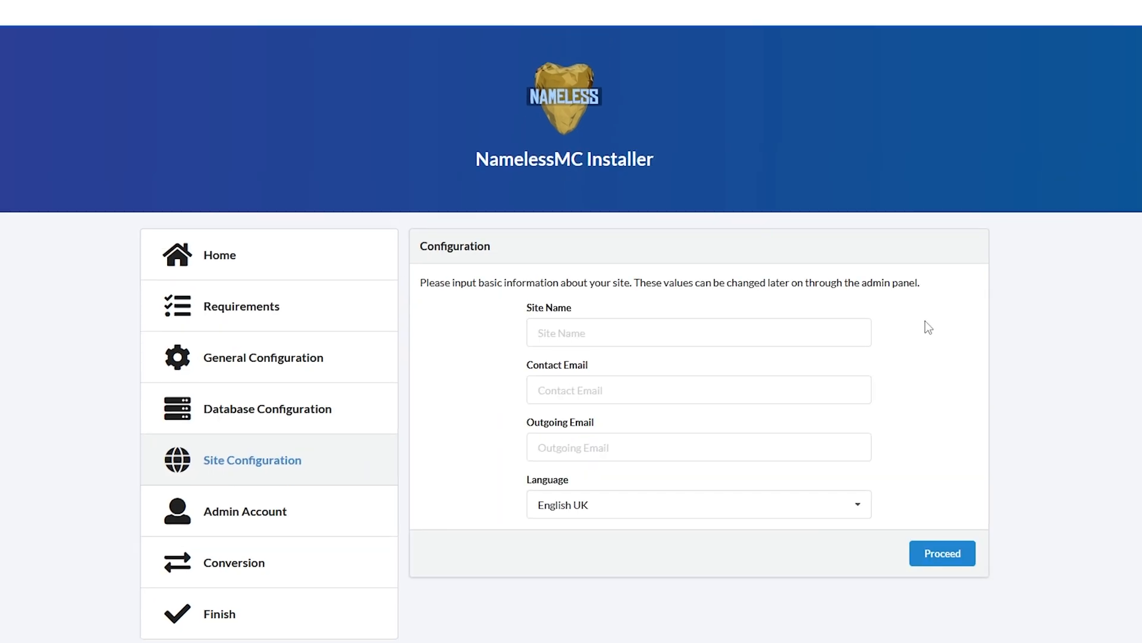
{"action": "mouse_move", "coordinate": [741, 382]}
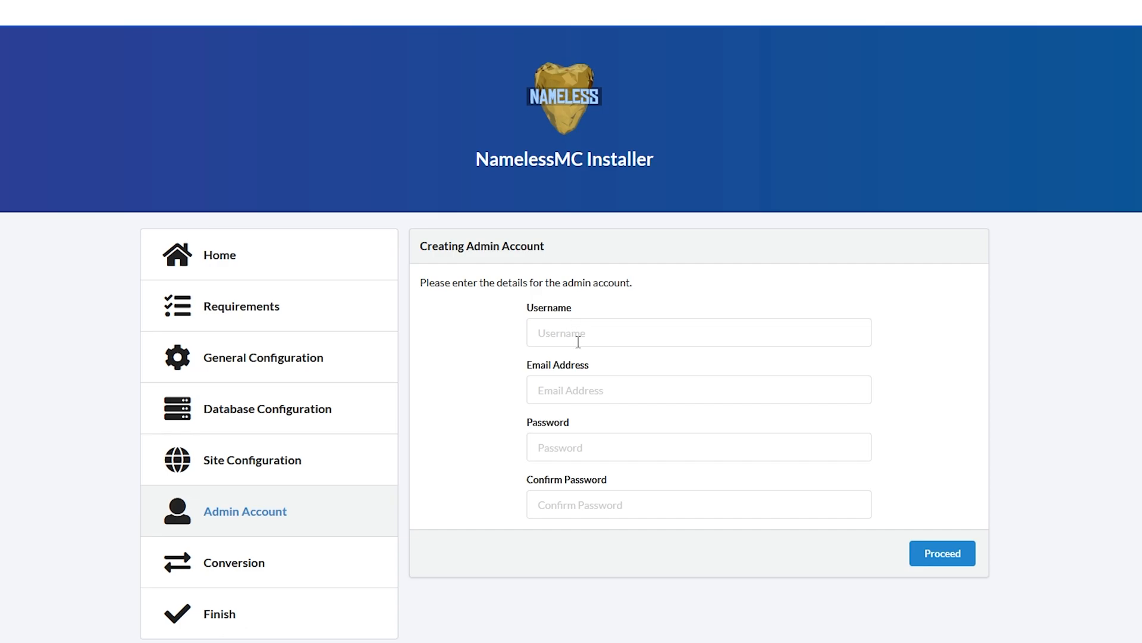
- Submit the site details and create admin account 'StrangeStann'
{"action": "type", "text": "StrangeStann"}
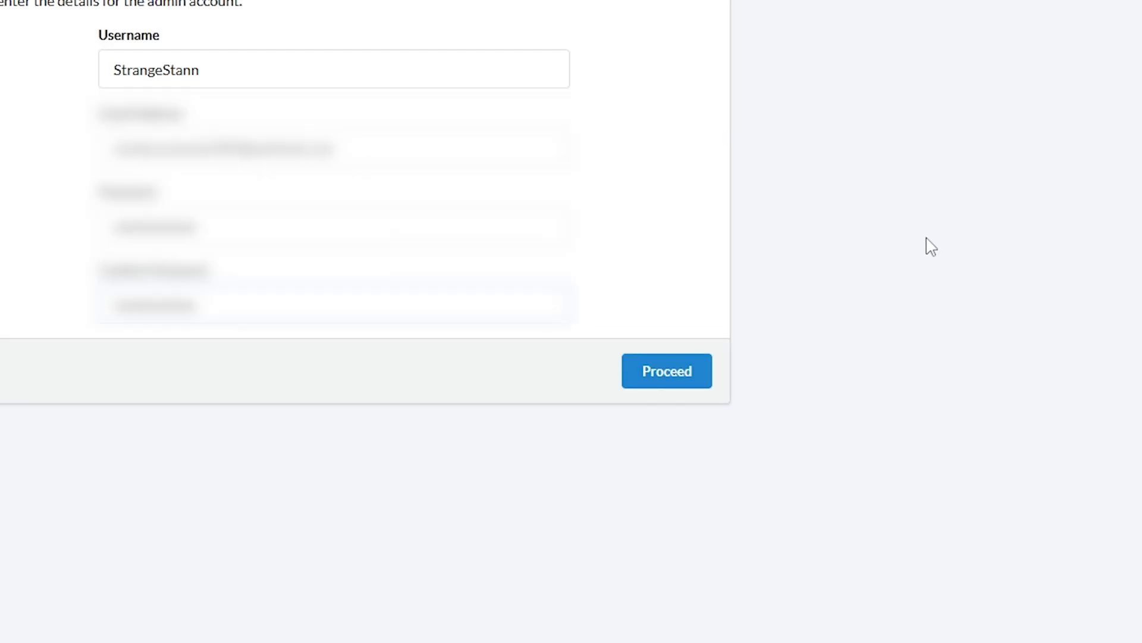
{"action": "left_click", "coordinate": [665, 371]}
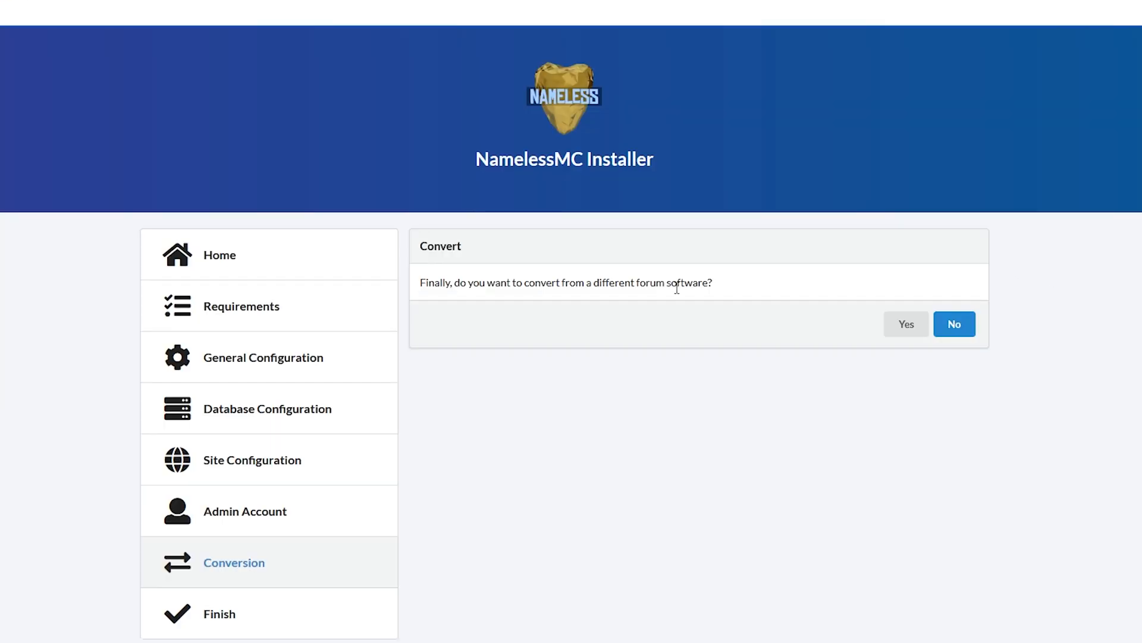
{"action": "mouse_move", "coordinate": [641, 256]}
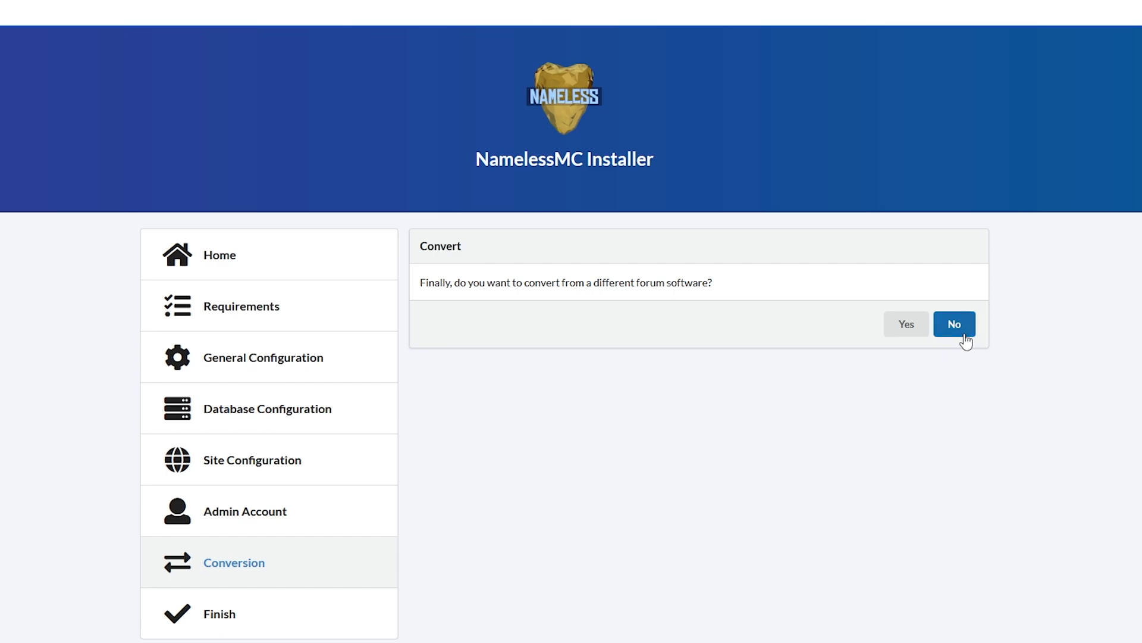
- Skip forum conversion and finish the installer, opening the live Strange Nameless site
{"action": "left_click", "coordinate": [953, 324]}
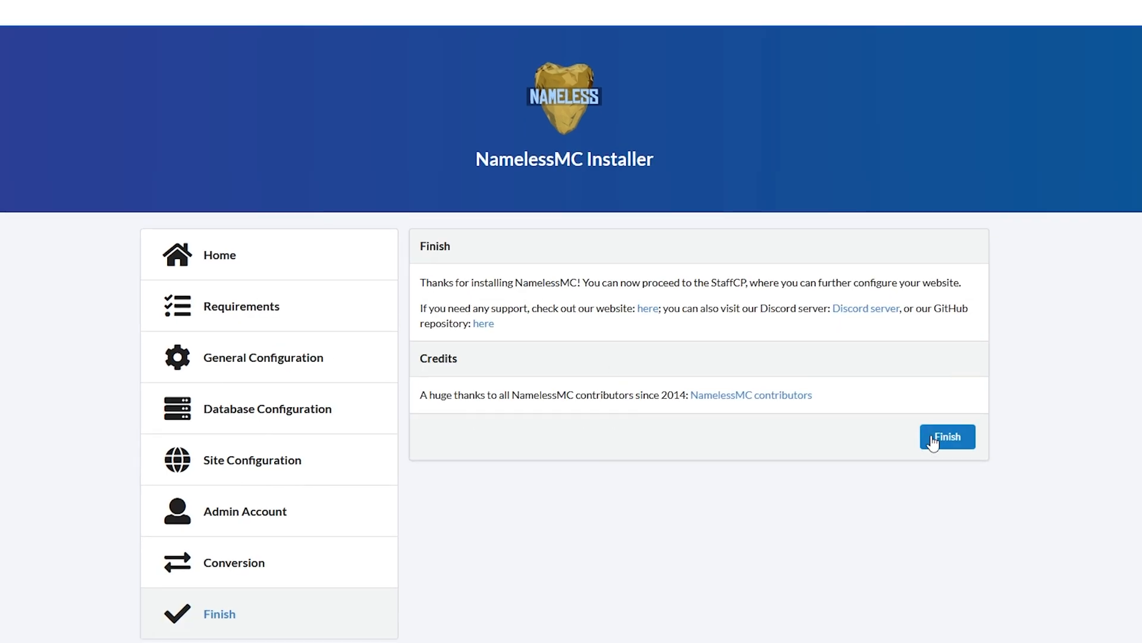
{"action": "left_click", "coordinate": [947, 436]}
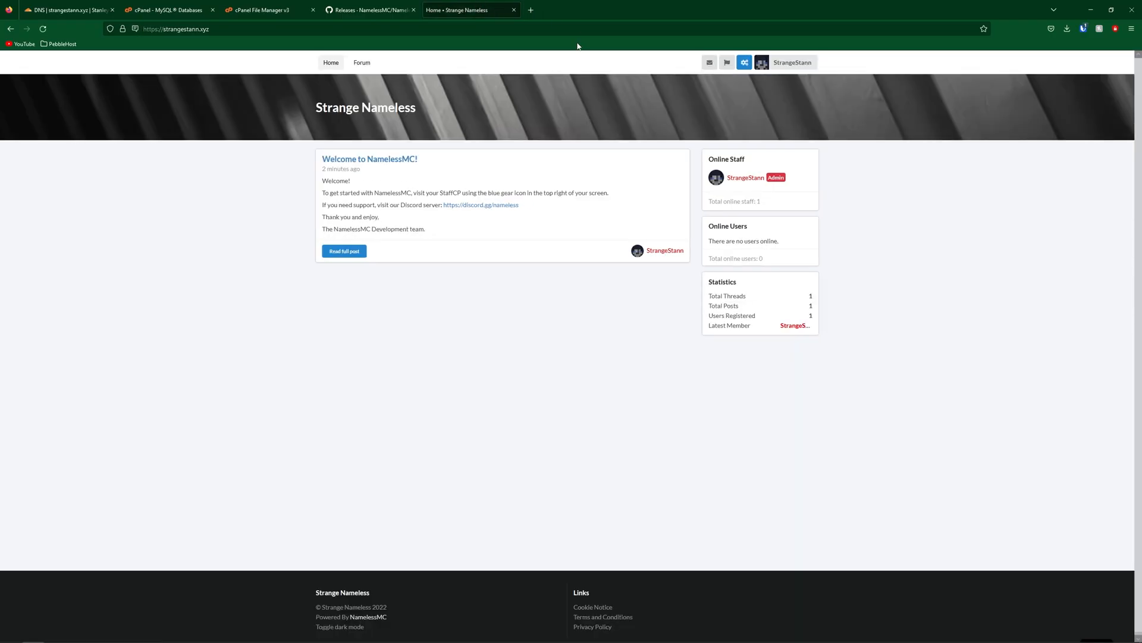
{"action": "mouse_move", "coordinate": [632, 152]}
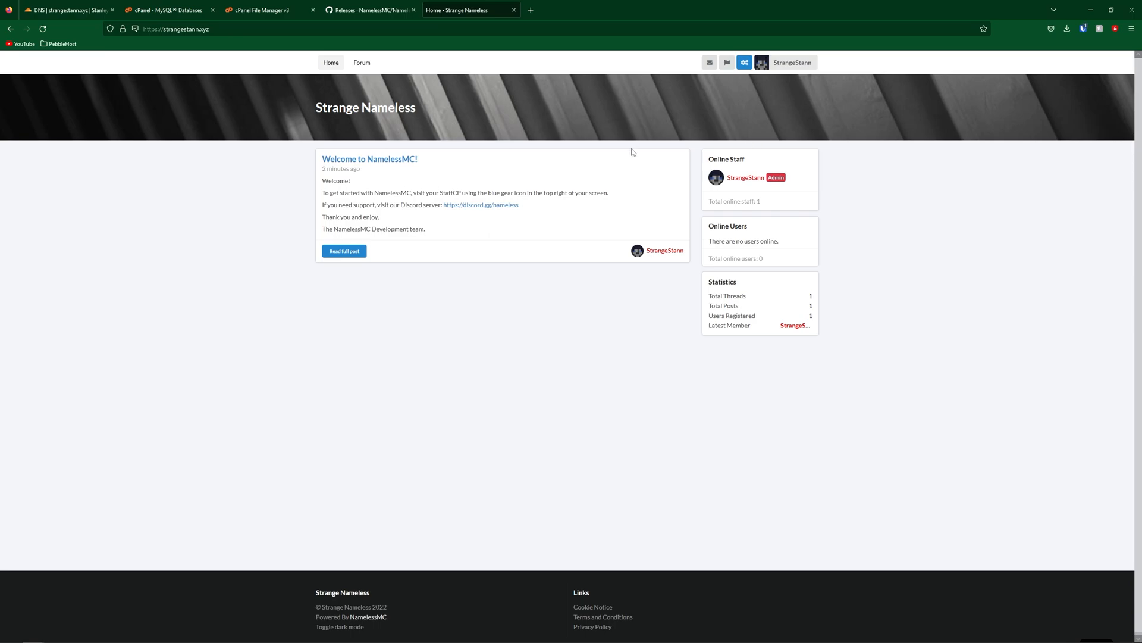
{"action": "mouse_move", "coordinate": [487, 193]}
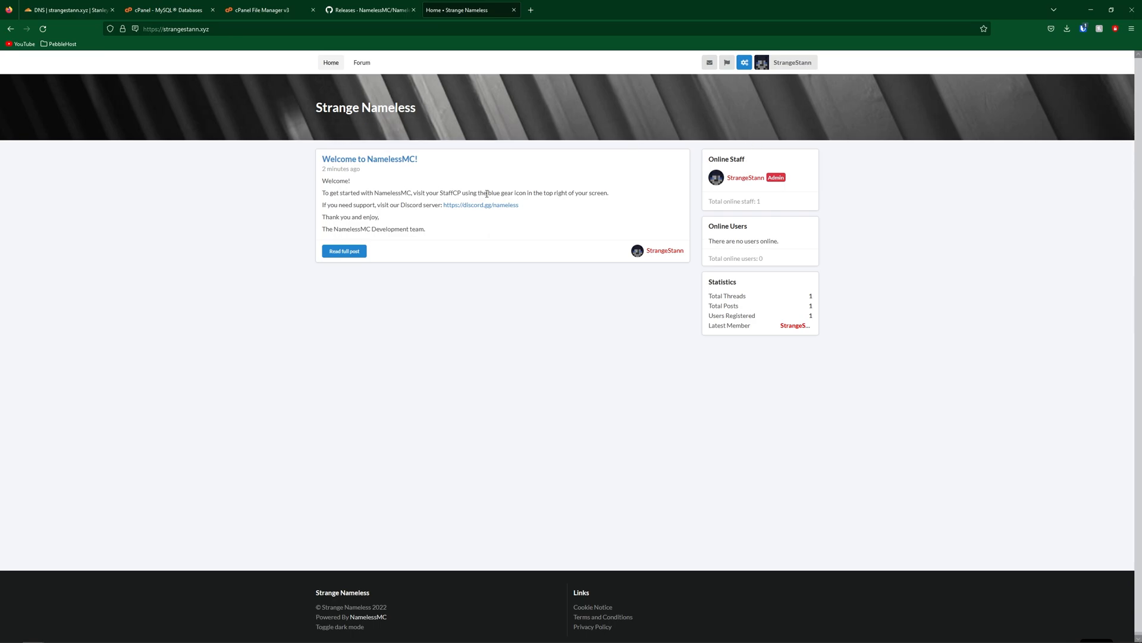